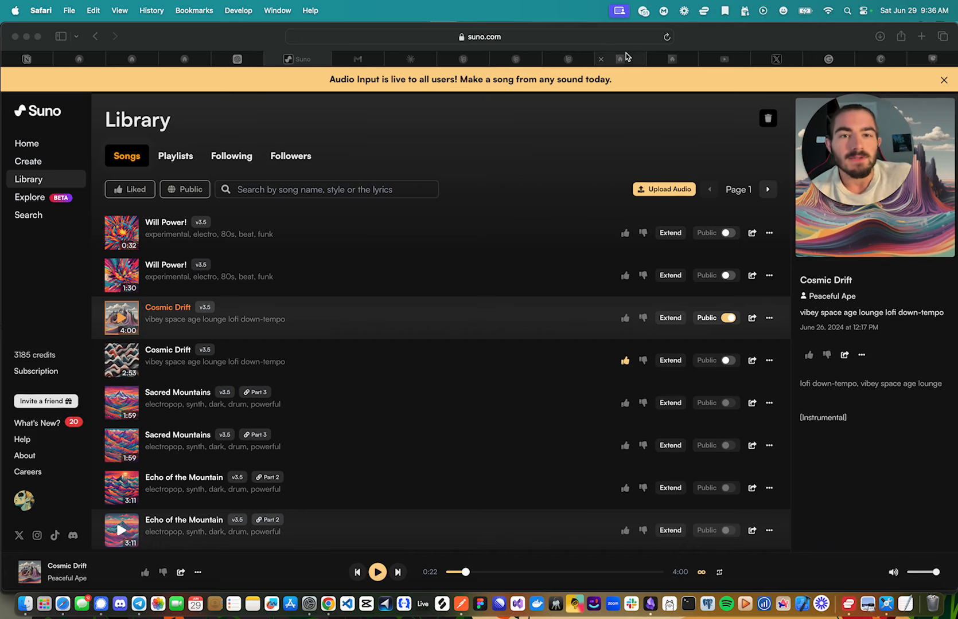
Read the support article's automation triggers section, scrolling through subscription events like Signed Up and Poll Response
click(615, 59)
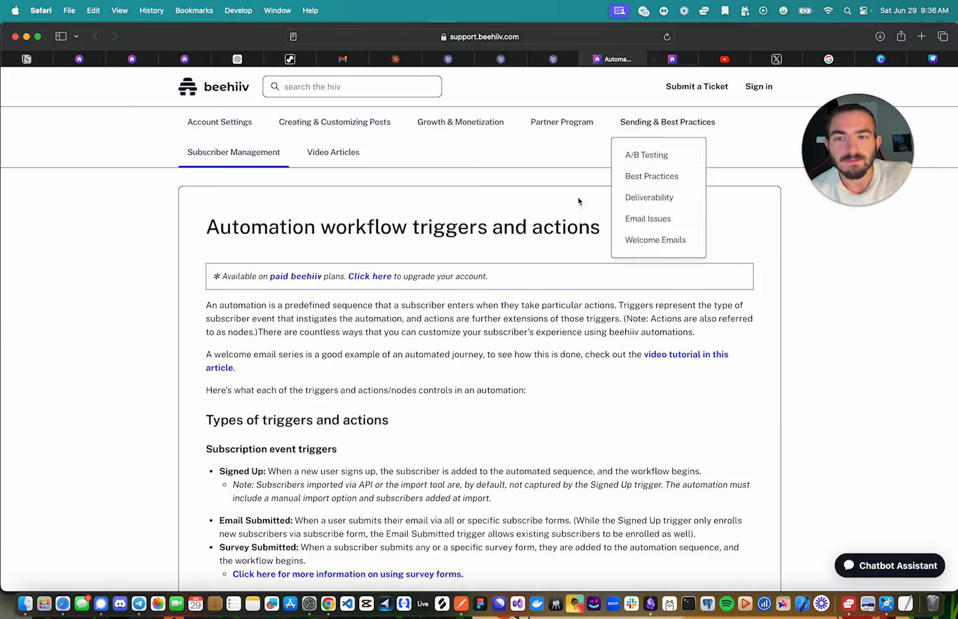
scroll(down, 3)
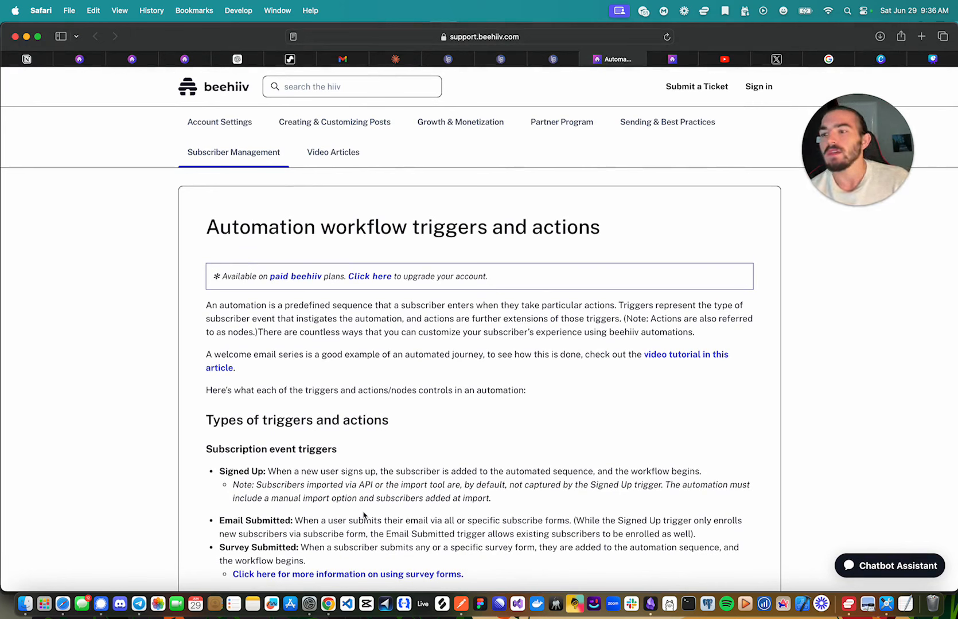
mouse_move(443, 544)
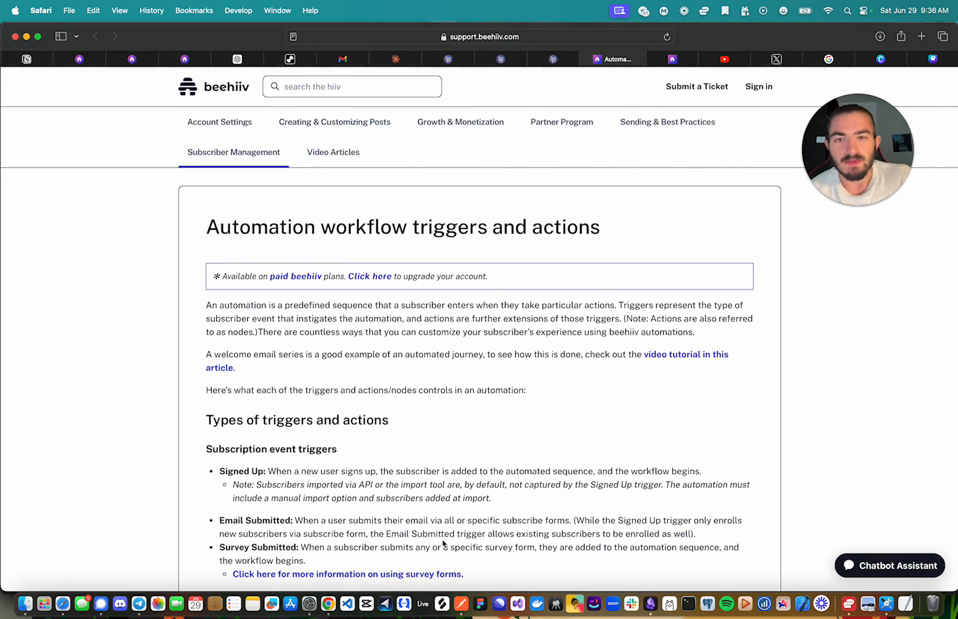
scroll(down, 3)
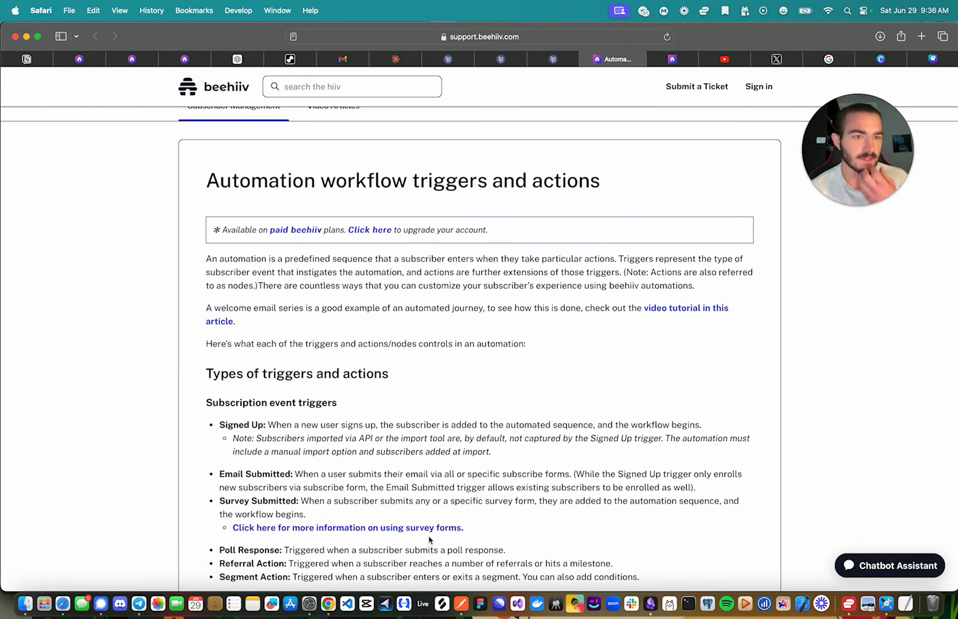
mouse_move(568, 212)
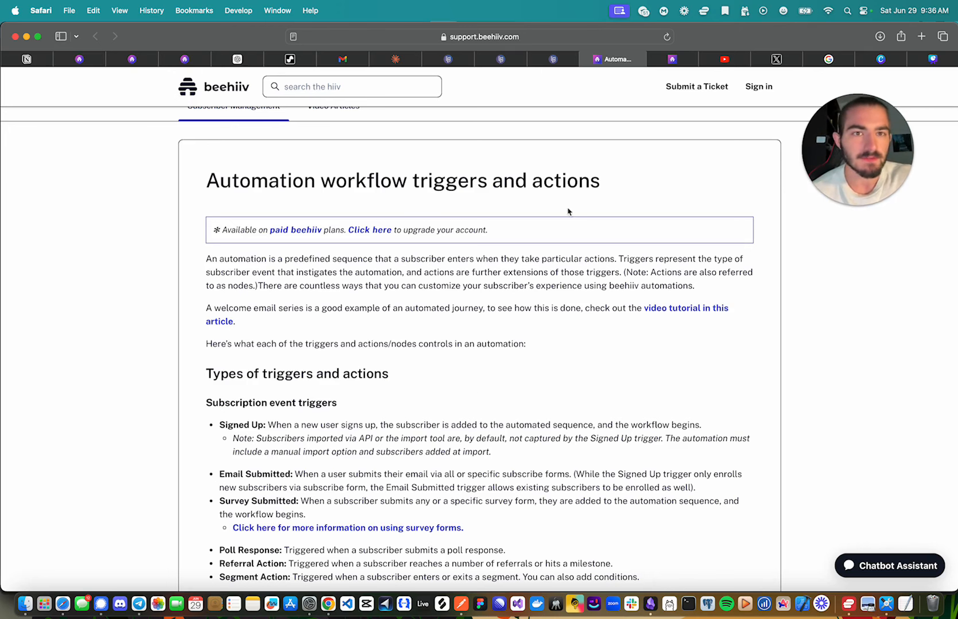
mouse_move(672, 59)
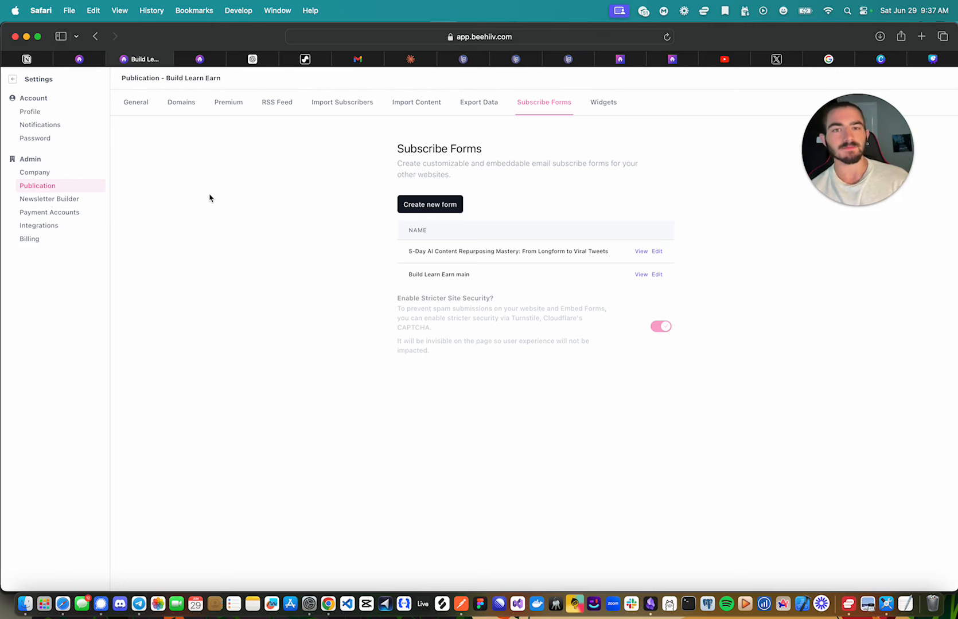
Check the Carrd page's email signup field, then view the course automation's Email Submitted workflow
click(507, 59)
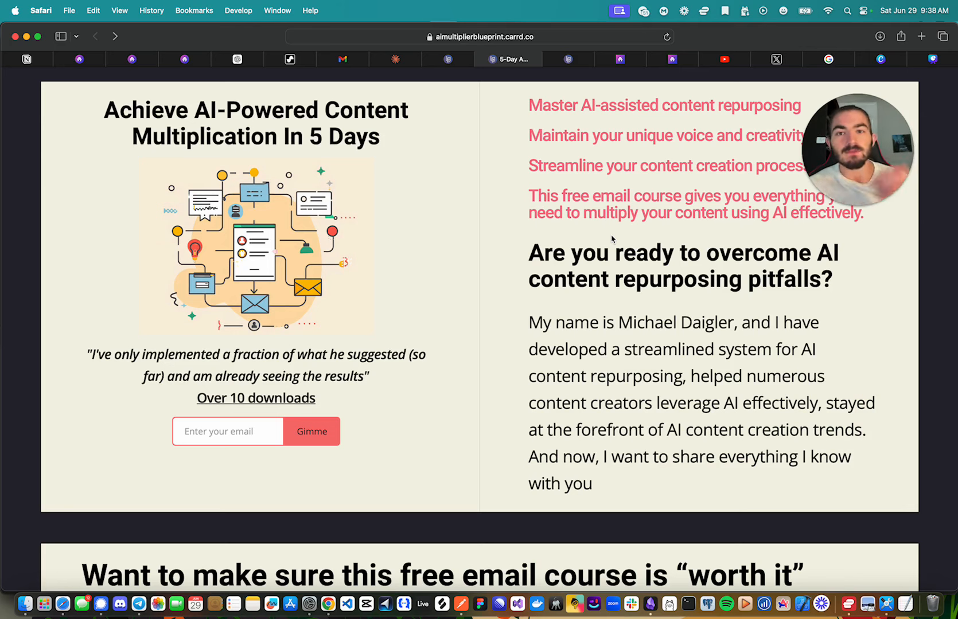
mouse_move(504, 134)
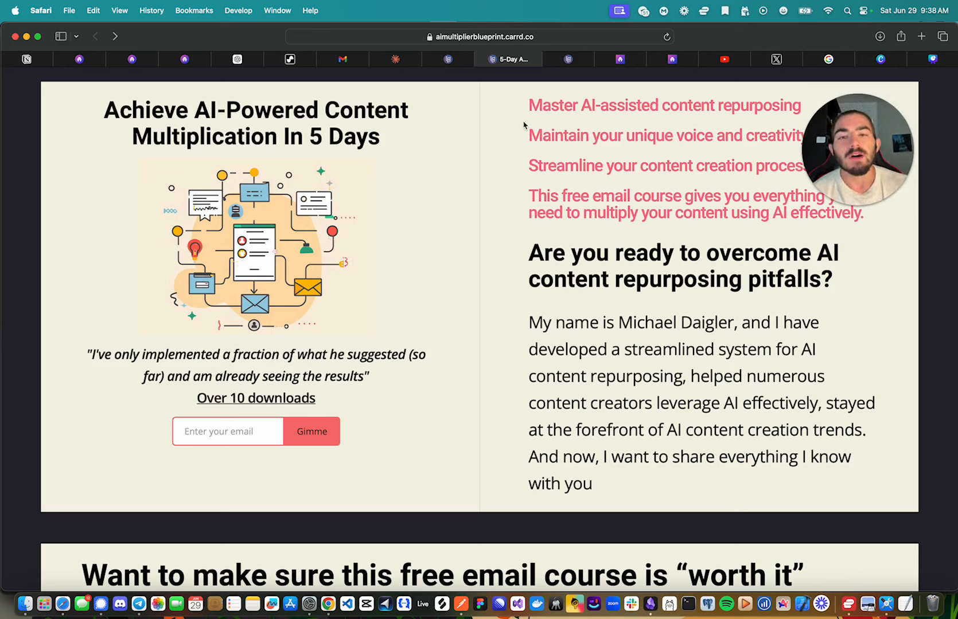
mouse_move(443, 208)
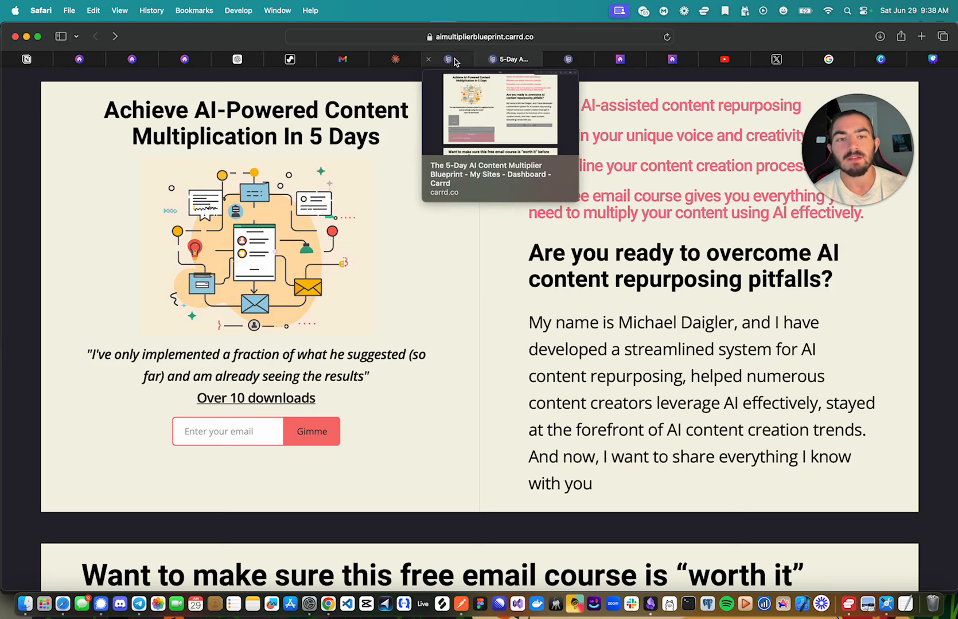
mouse_move(451, 472)
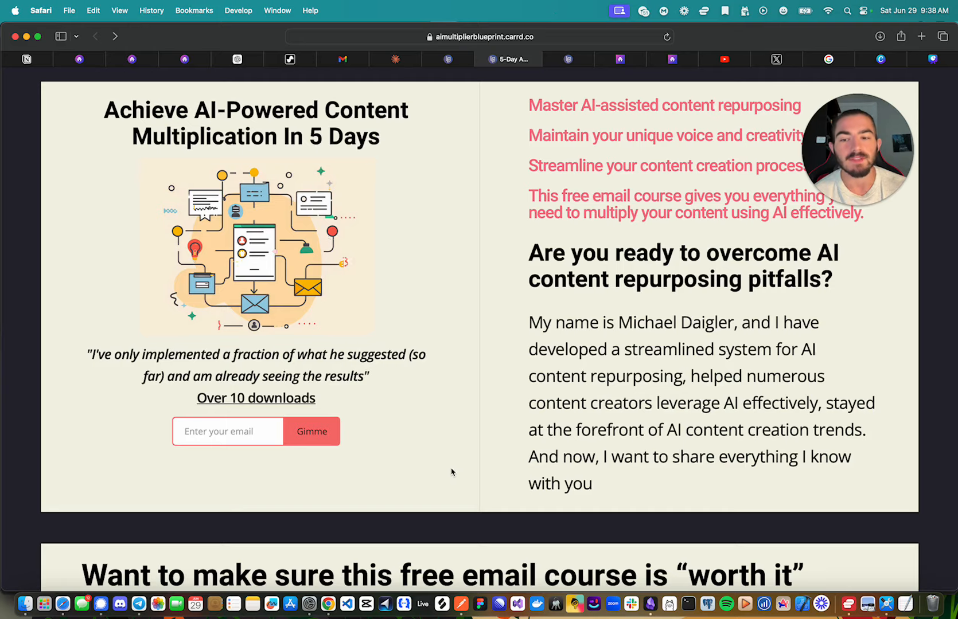
click(233, 432)
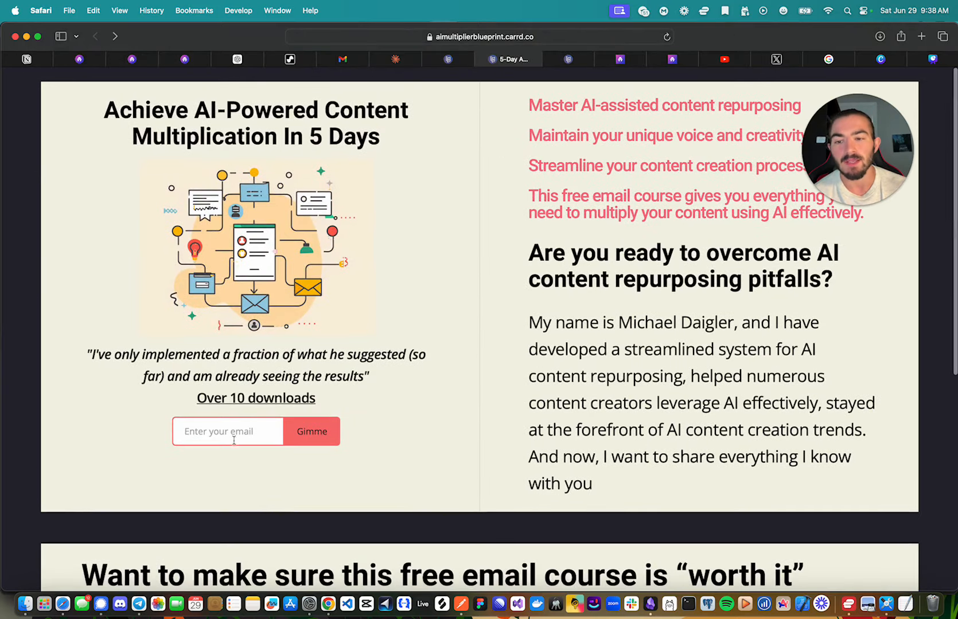
click(226, 431)
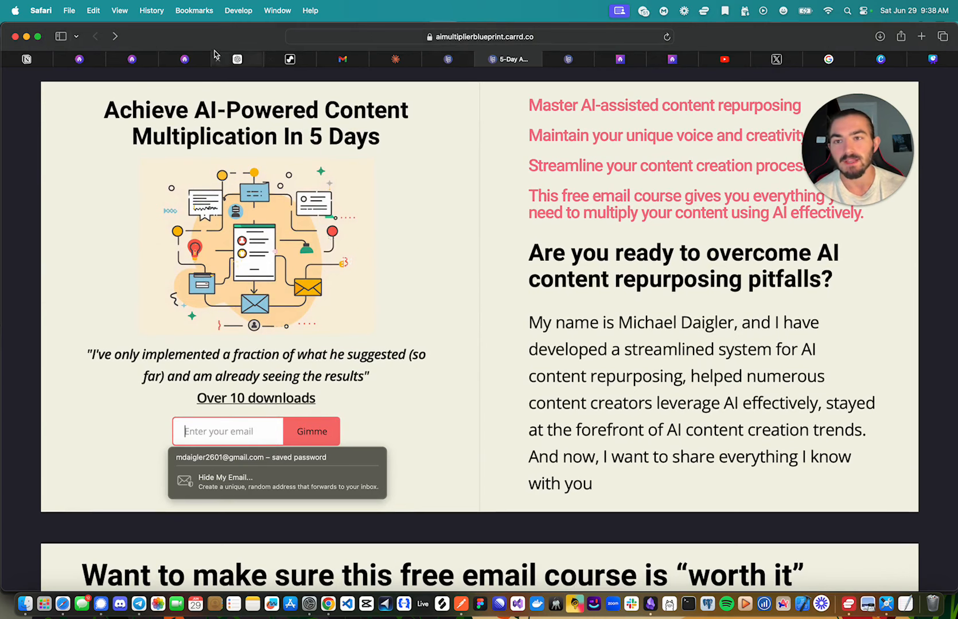
click(192, 59)
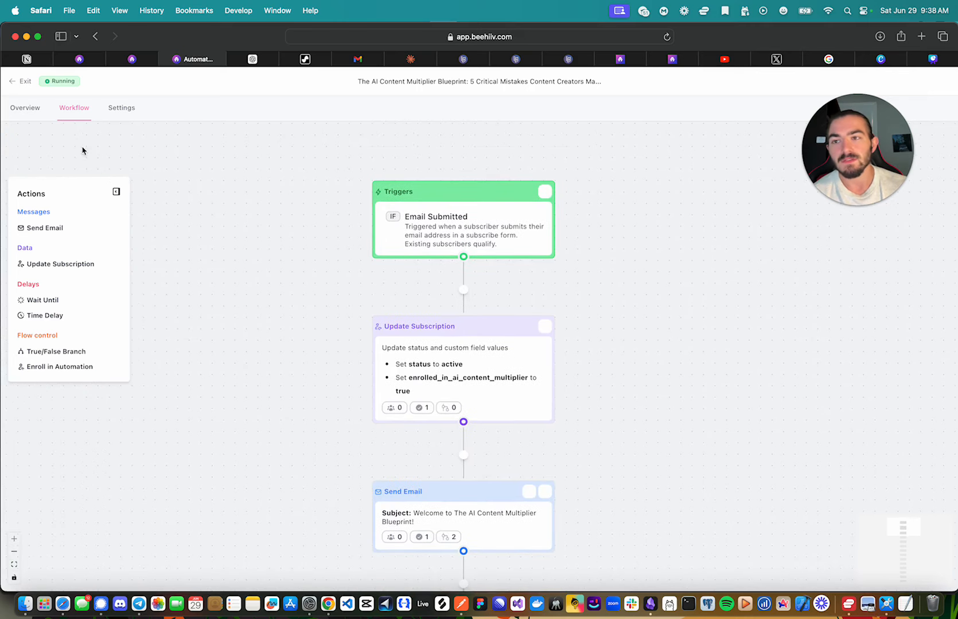
Exit the workflow editor and expand Audience to reach the four-automation list
click(22, 81)
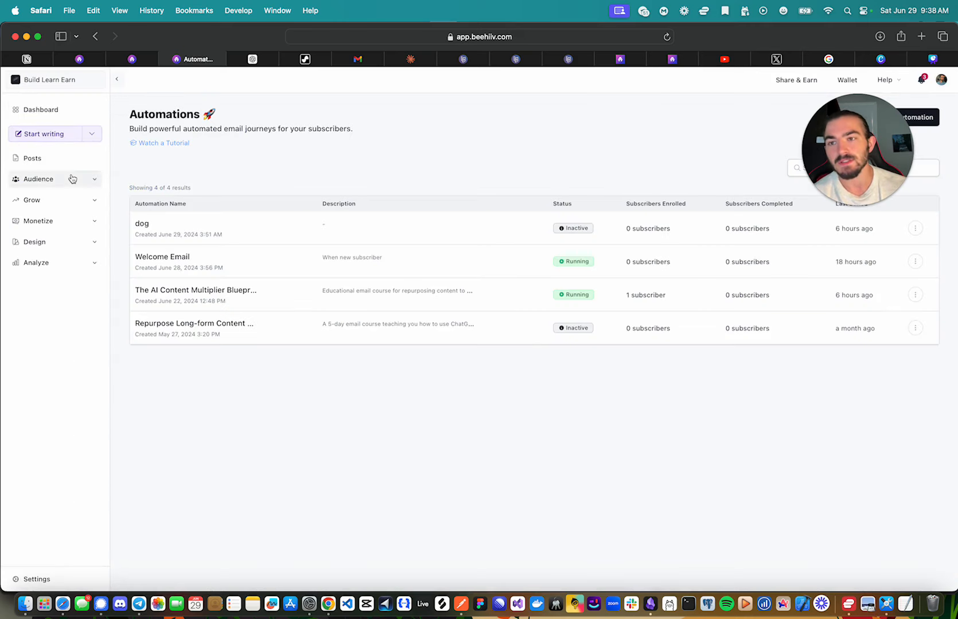
click(38, 179)
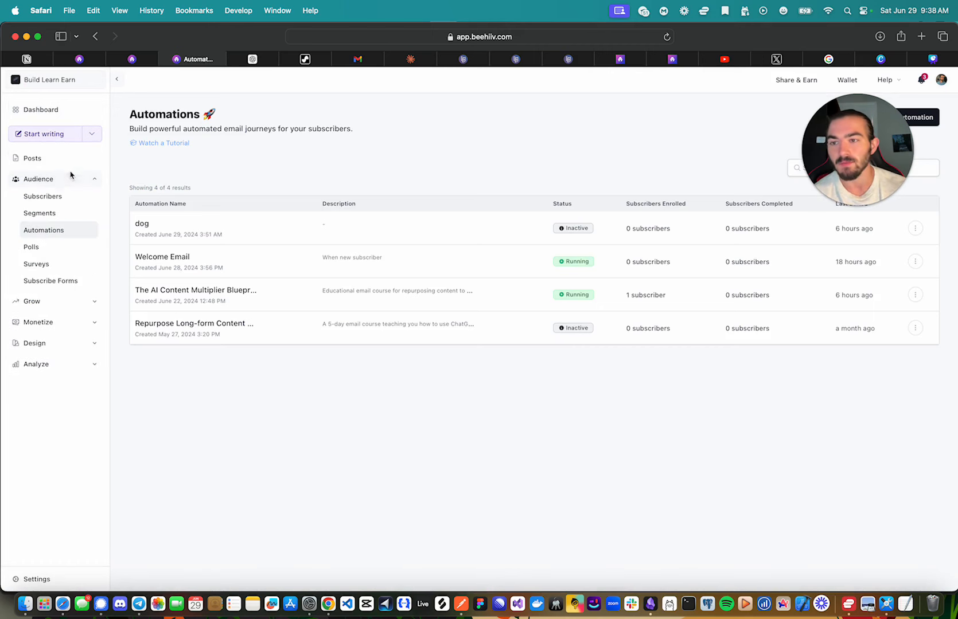
mouse_move(48, 262)
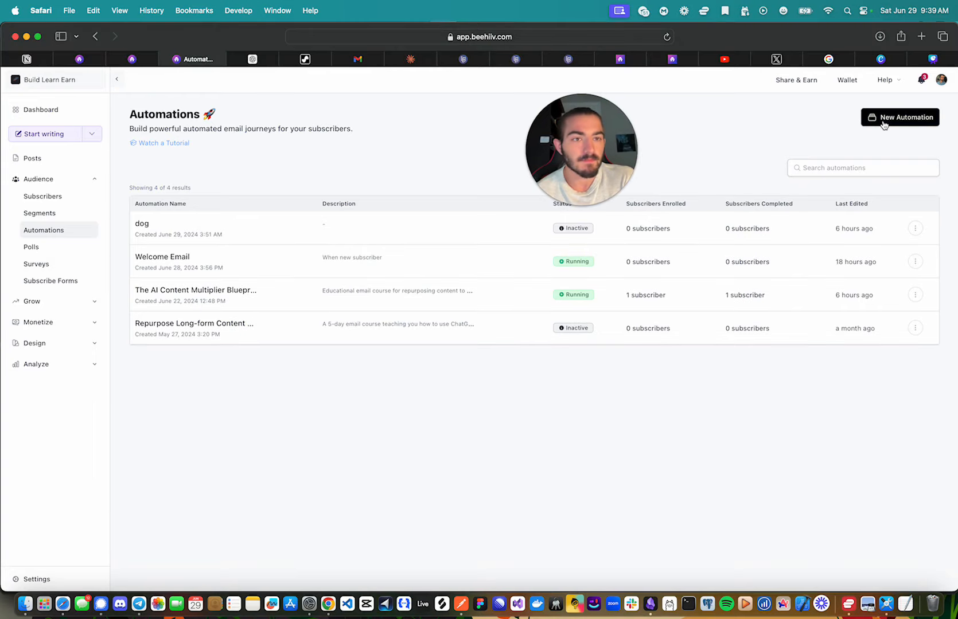
Create automation 'My 3-day EEC Bro' with description 'EEC on how to be a bro'
click(899, 117)
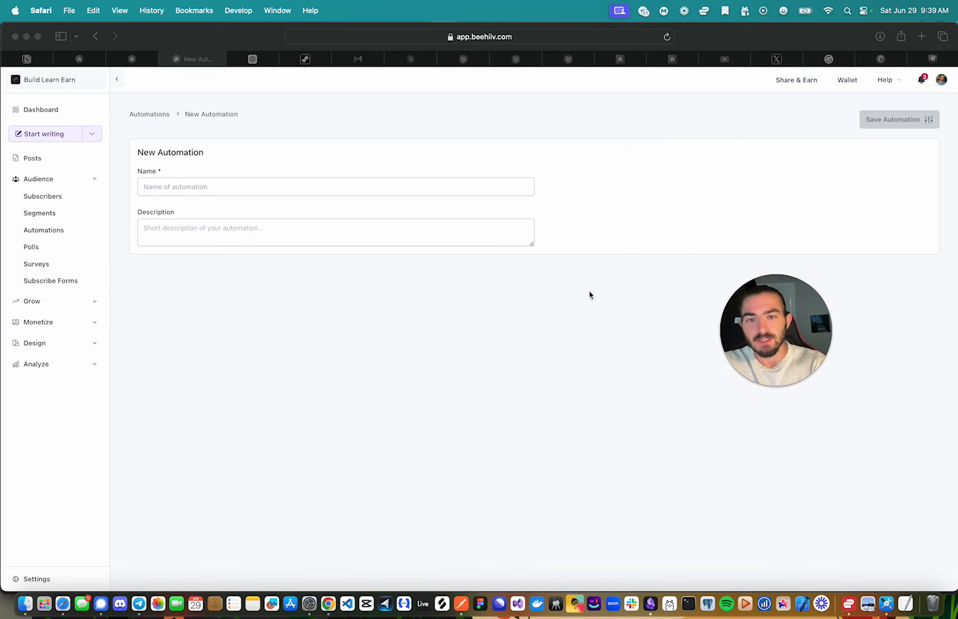
click(335, 187)
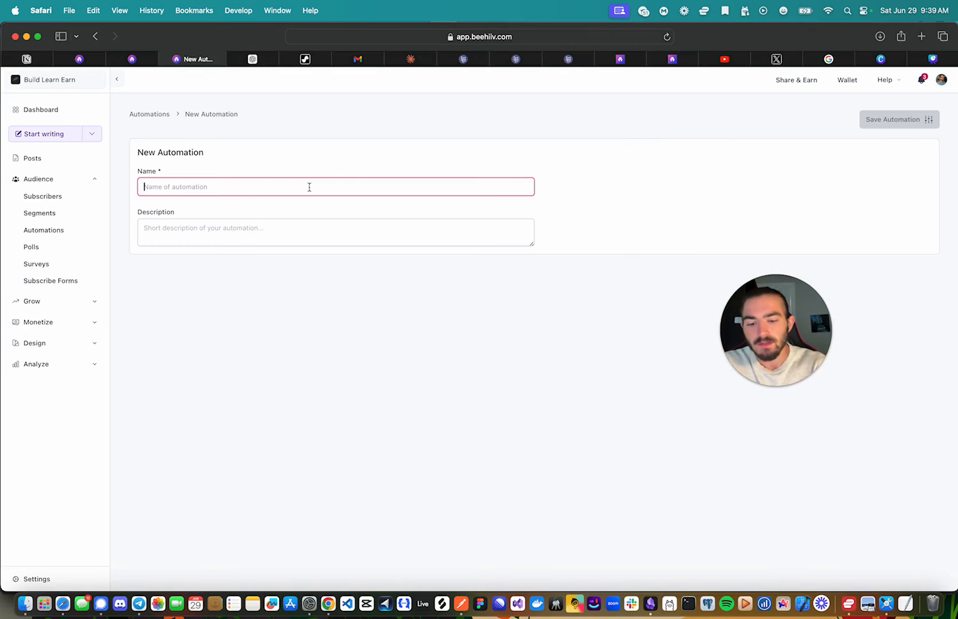
text(My 3)
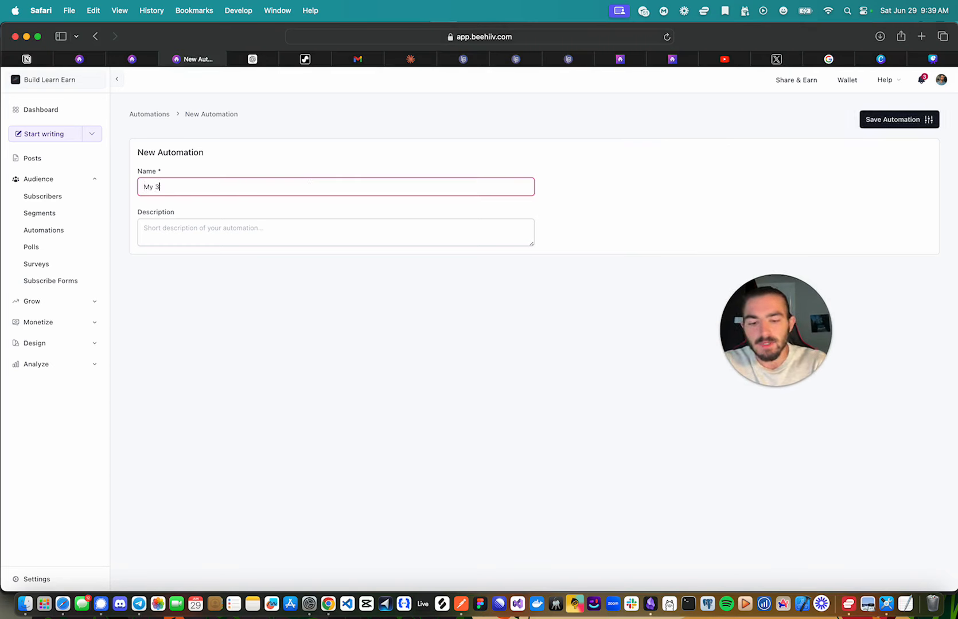
text(-day EE)
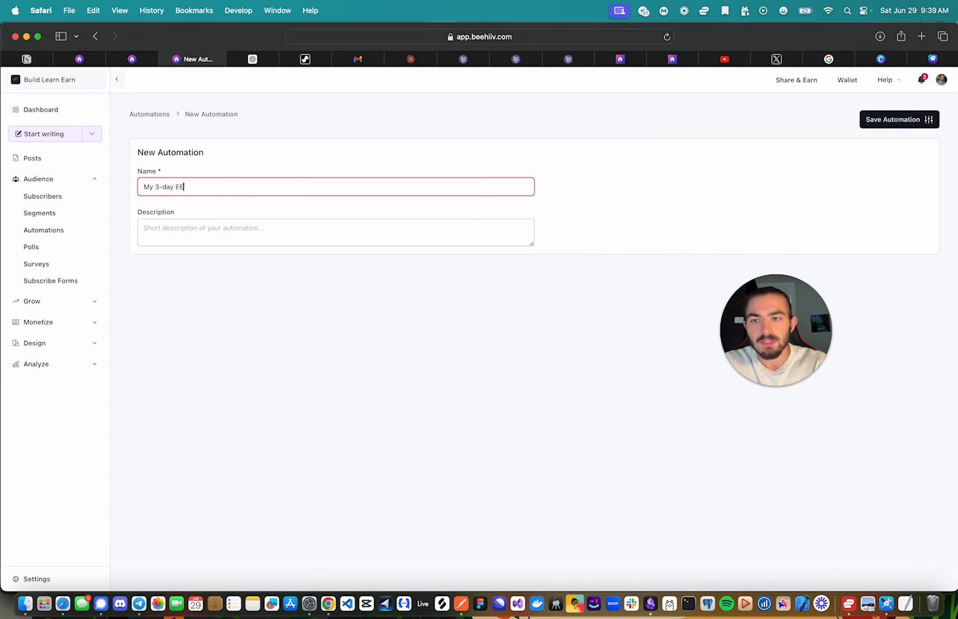
text(C Bro)
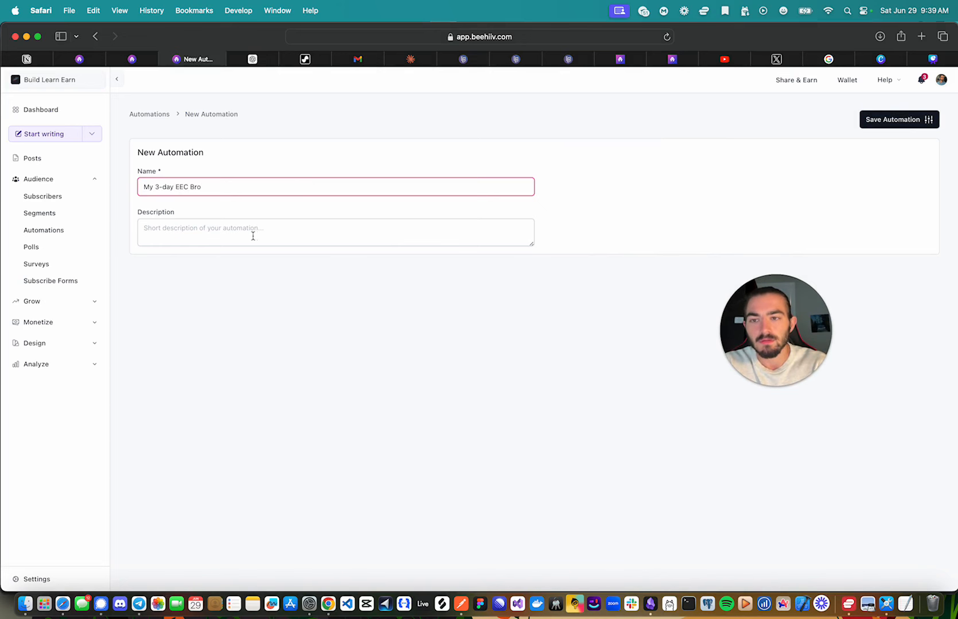
click(335, 232)
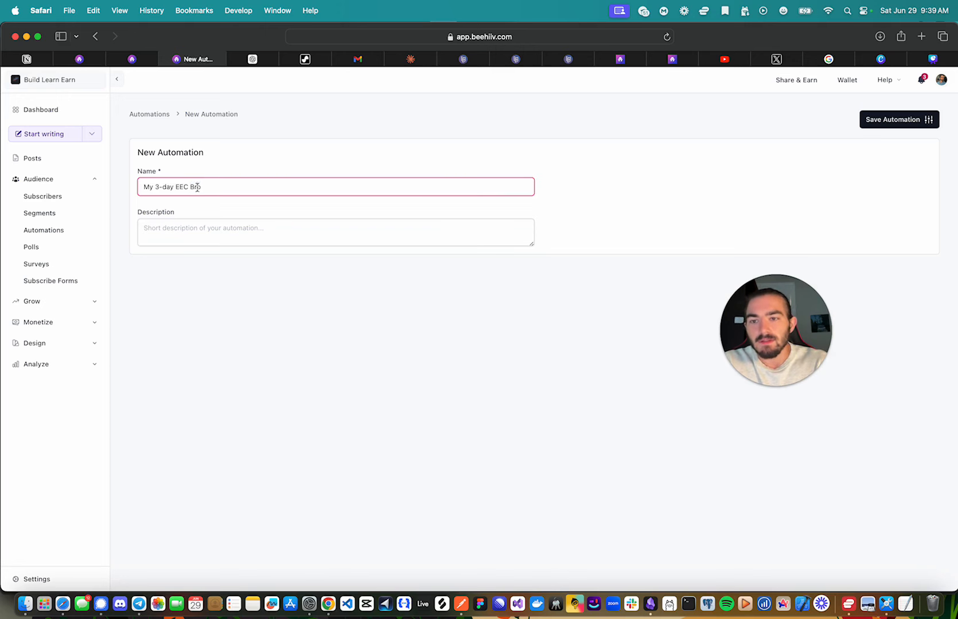
click(335, 232)
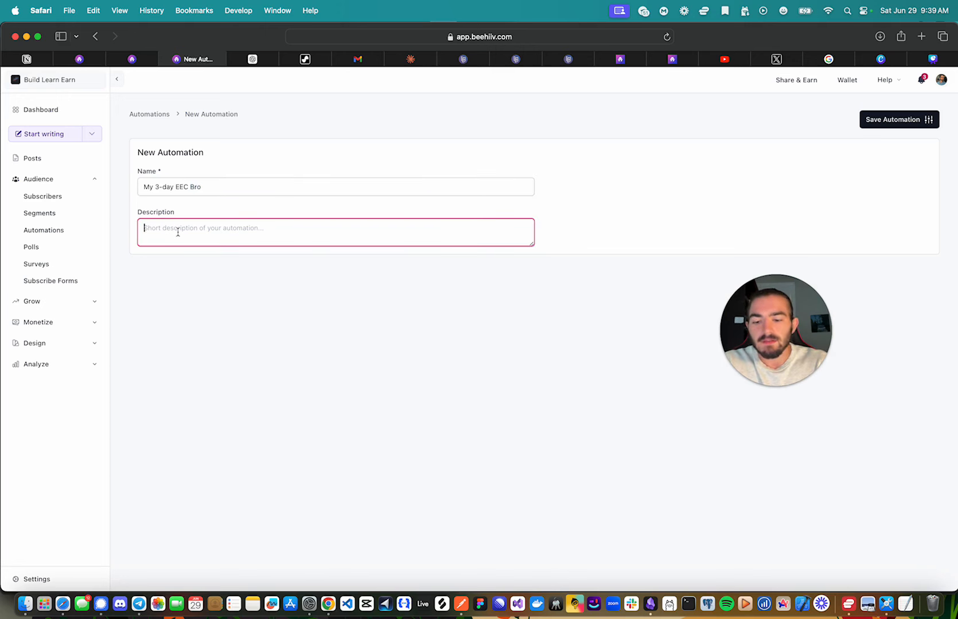
text(EEC on how)
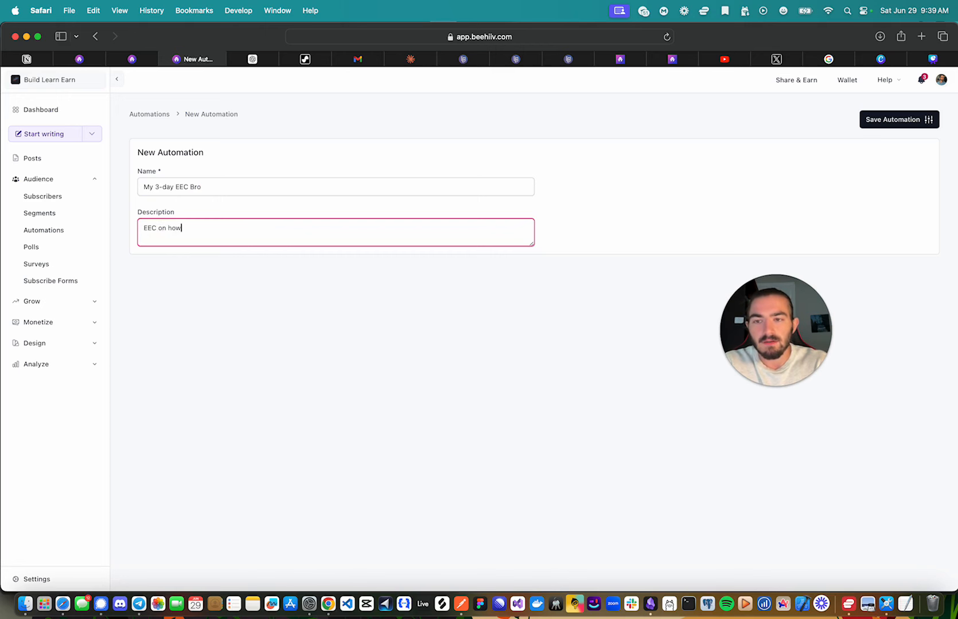
text(to be a bro)
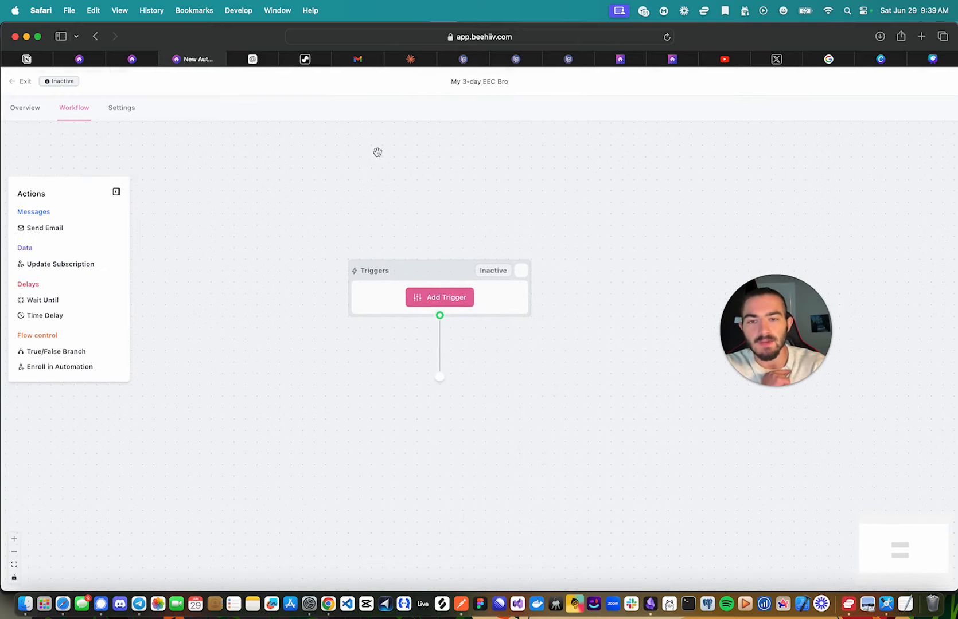
mouse_move(423, 340)
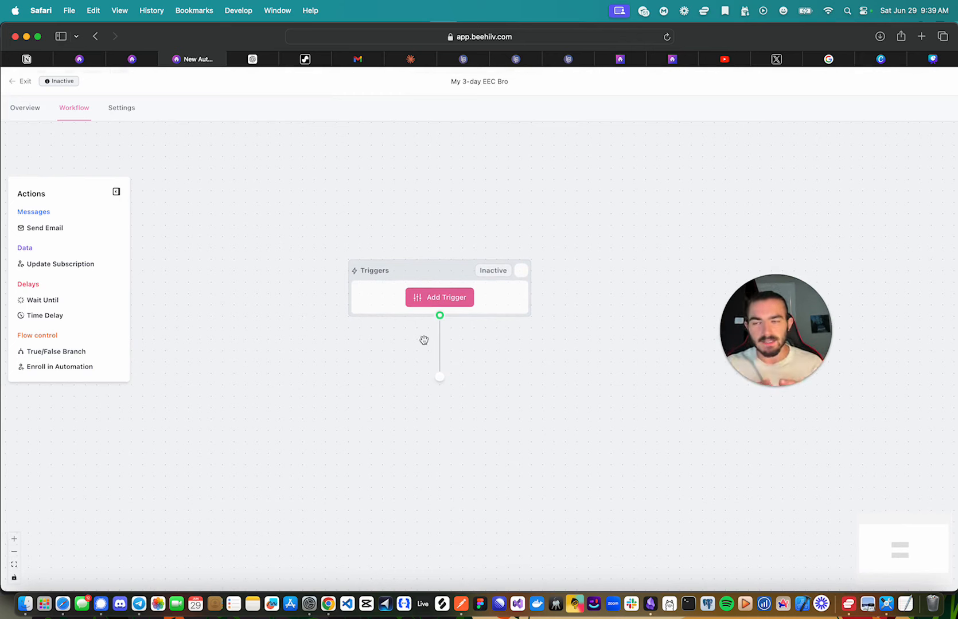
mouse_move(434, 340)
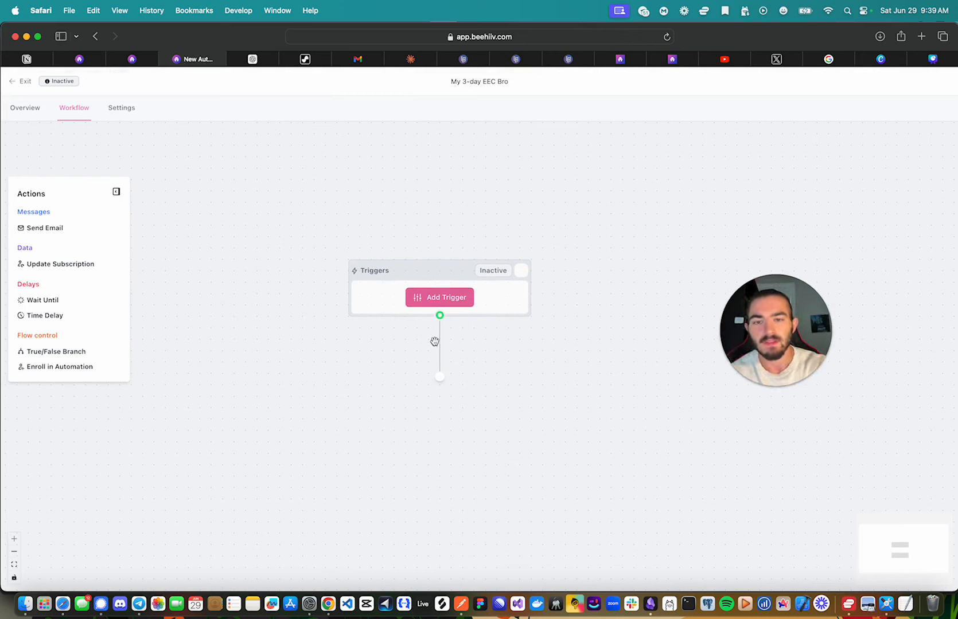
Open Add Trigger on the new workflow and browse the subscription event options
click(439, 298)
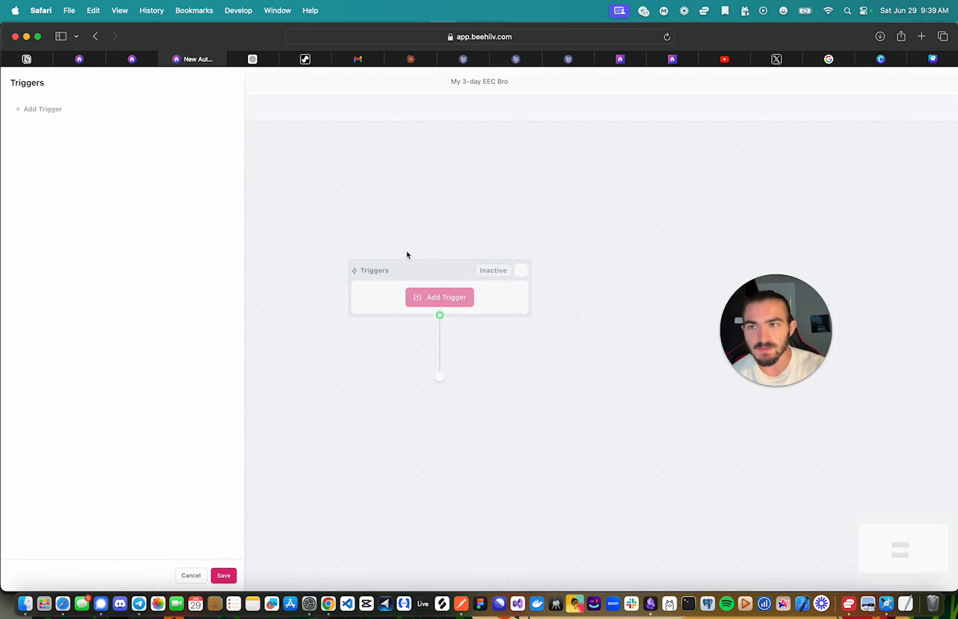
click(41, 109)
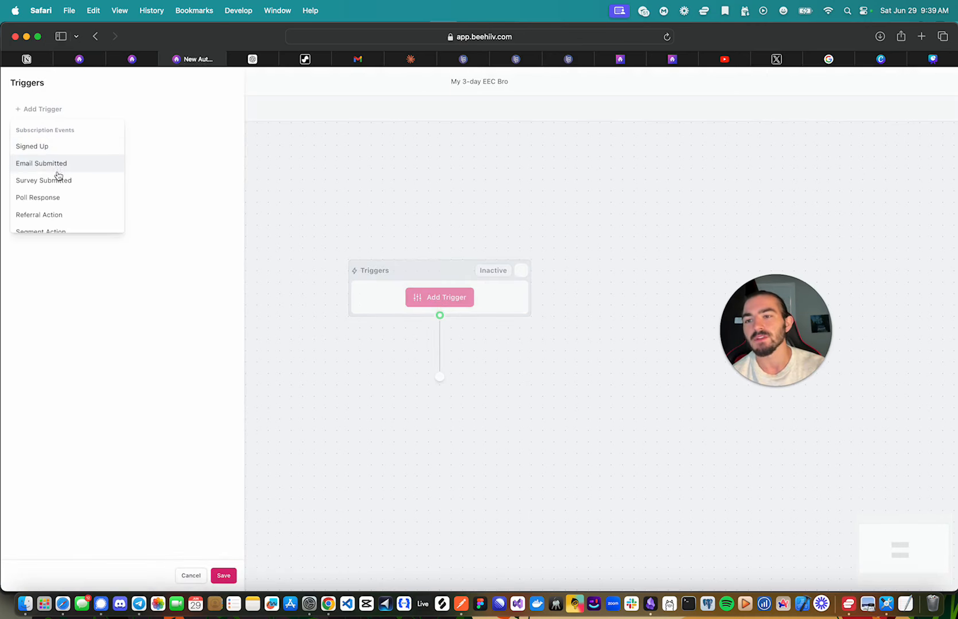
scroll(down, 3)
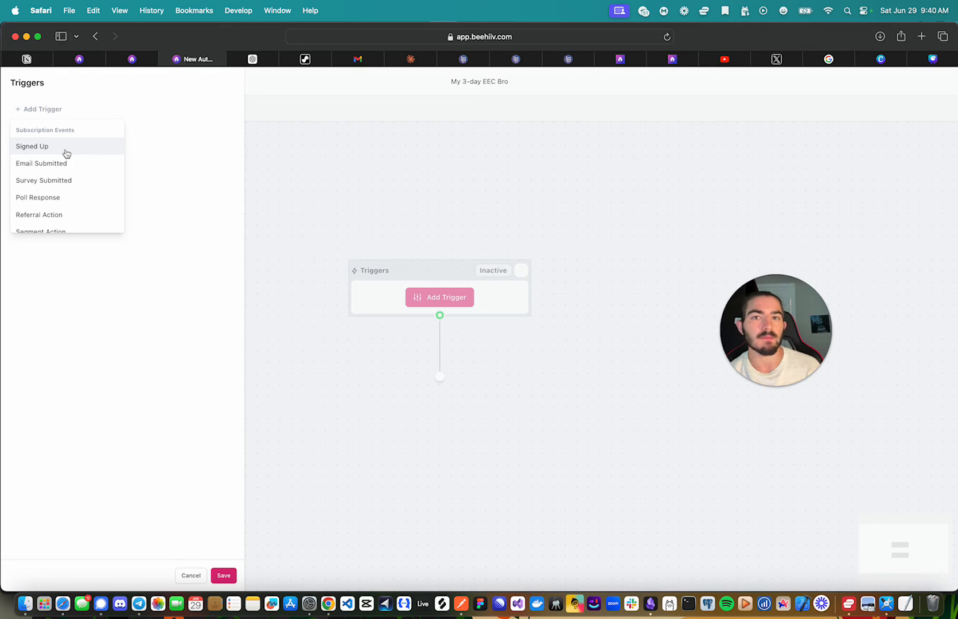
mouse_move(68, 170)
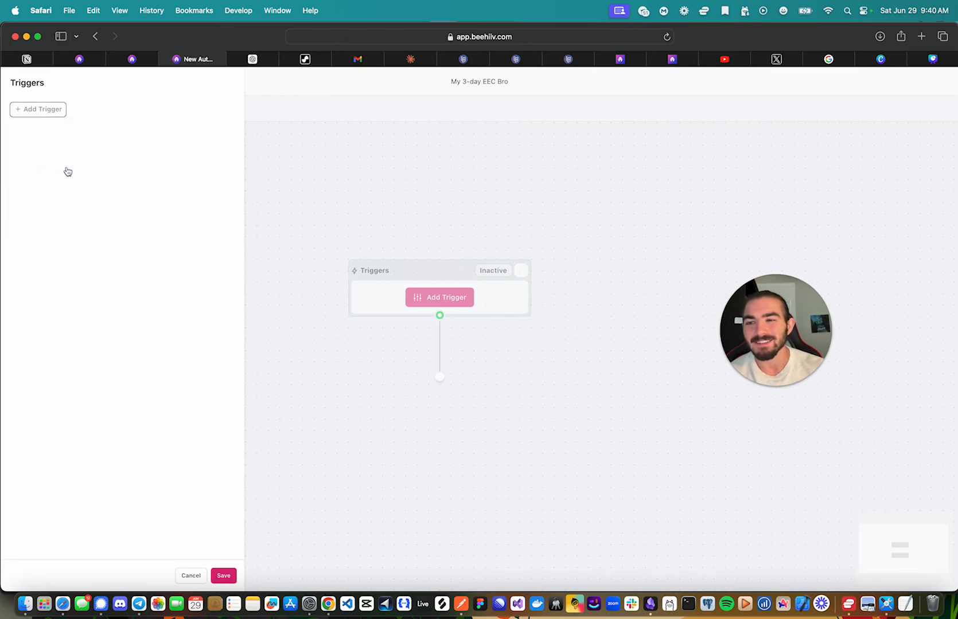
Review the subscribe form list but keep the trigger on Any Subscribe Form, then go to Settings
click(440, 297)
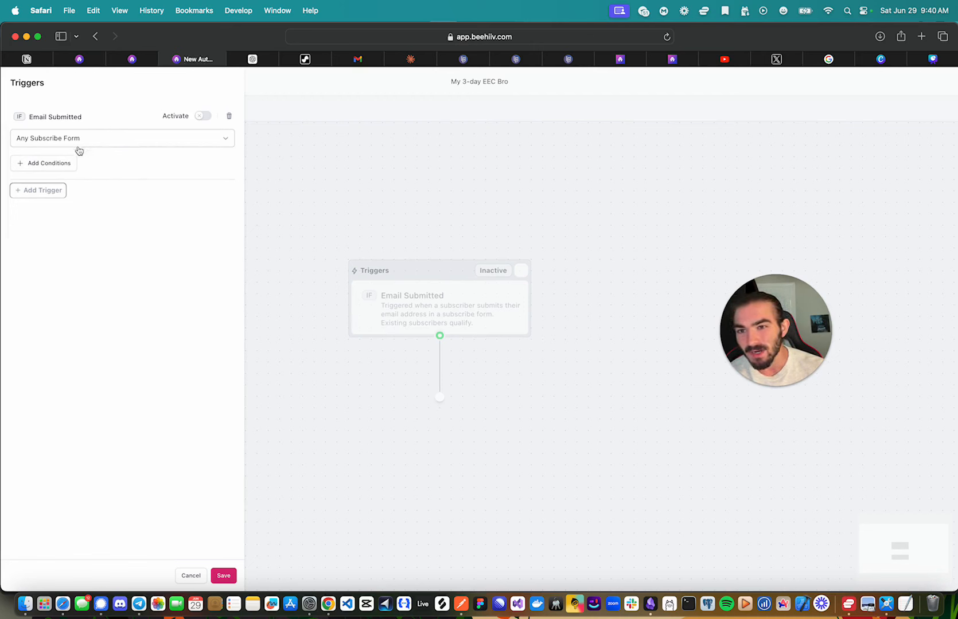
click(122, 138)
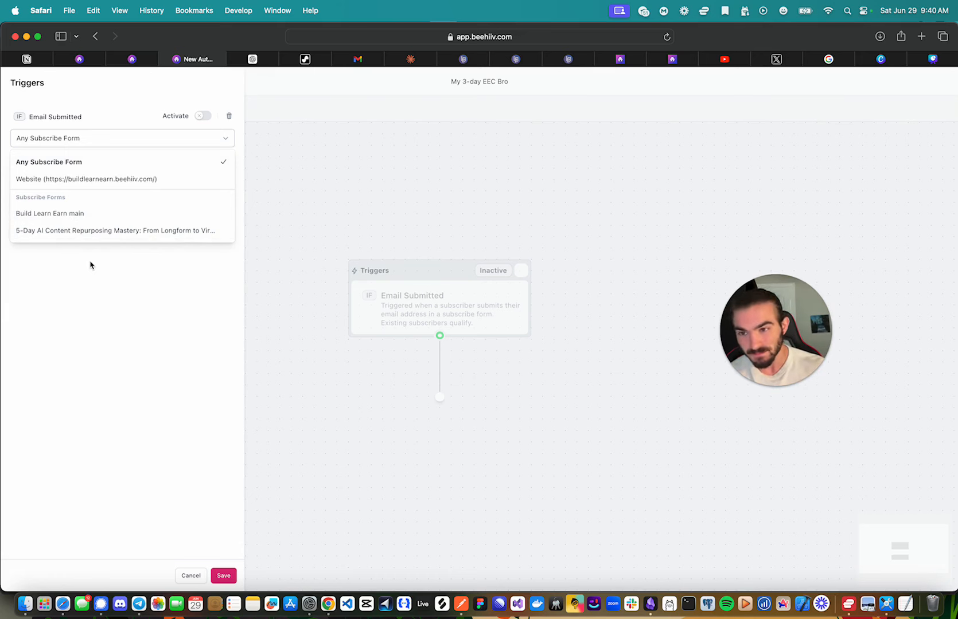
click(48, 161)
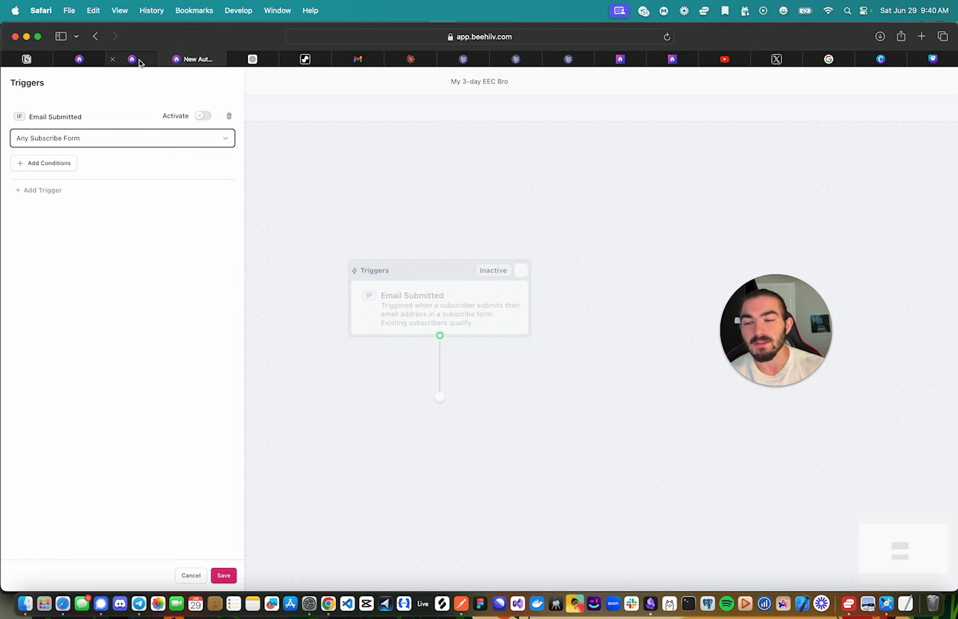
click(139, 59)
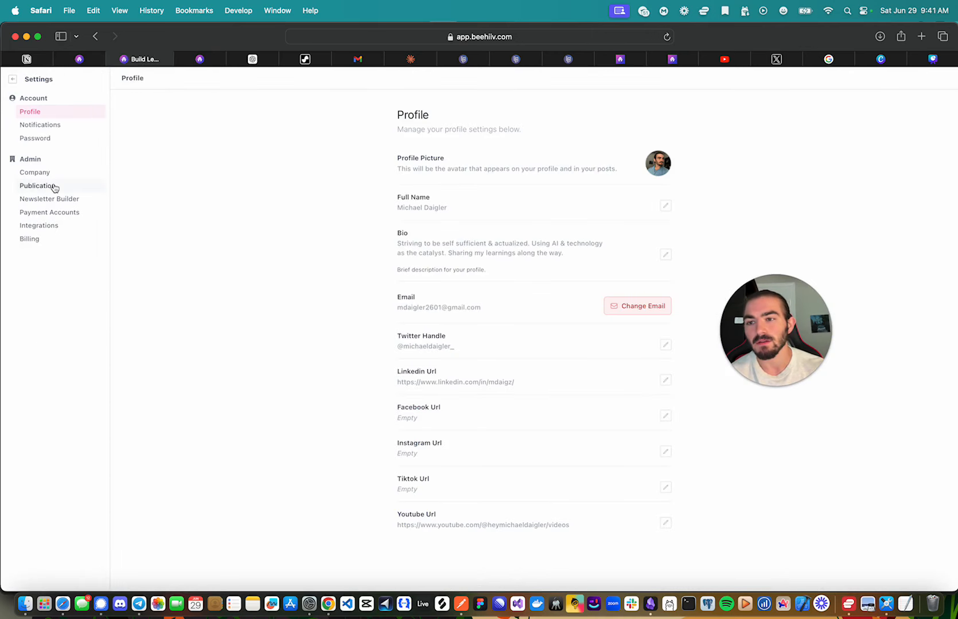
Open the publication's Subscribe Forms, preview a new form panel, and close it unsaved
click(37, 186)
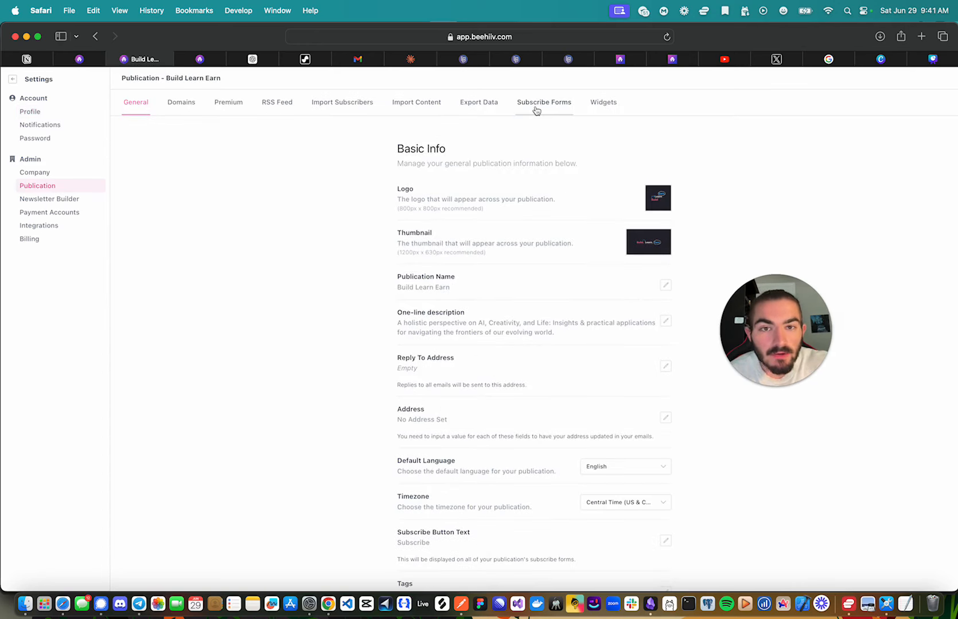
mouse_move(535, 110)
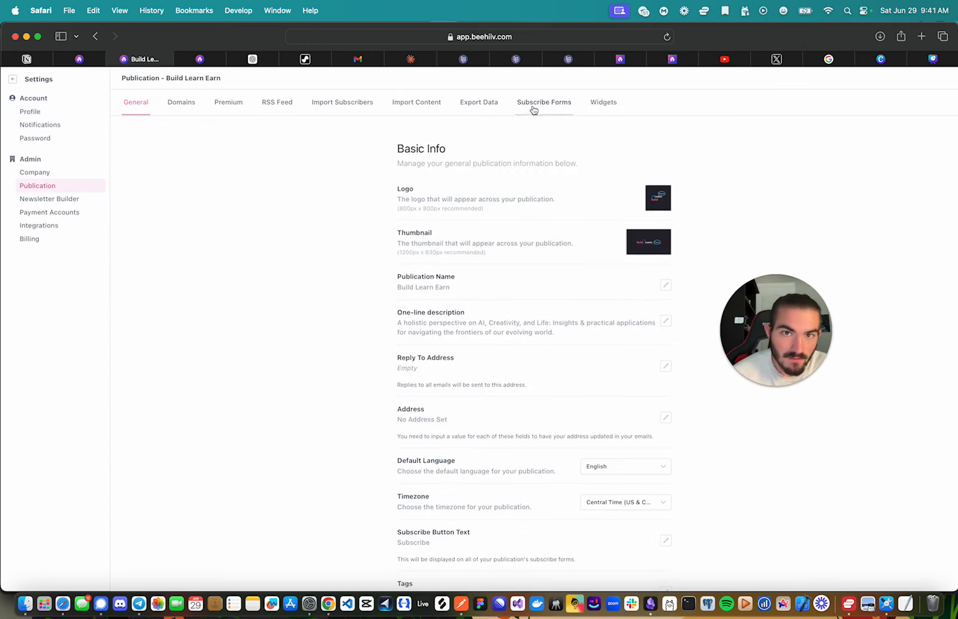
click(544, 102)
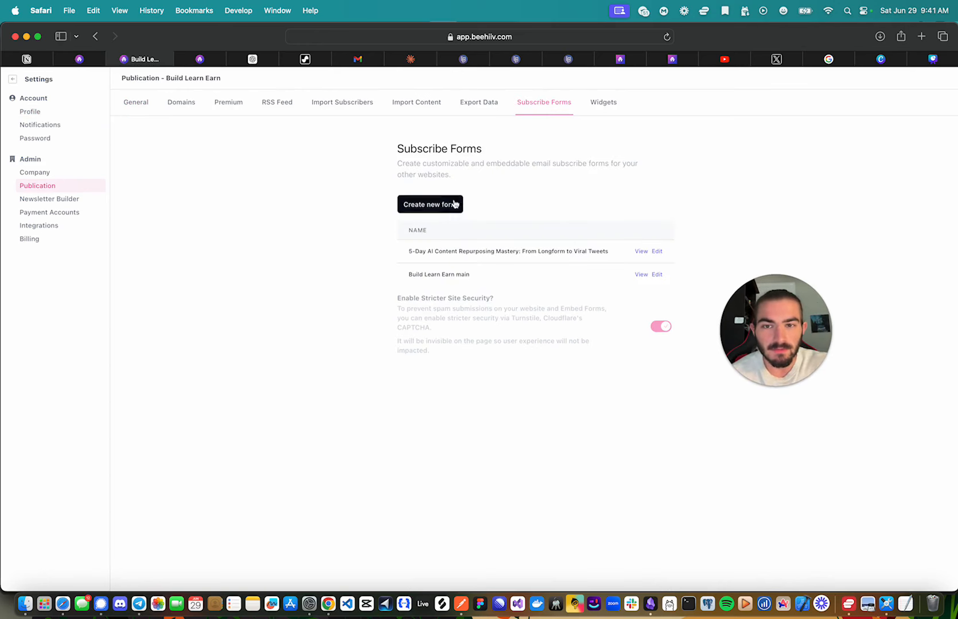
click(429, 204)
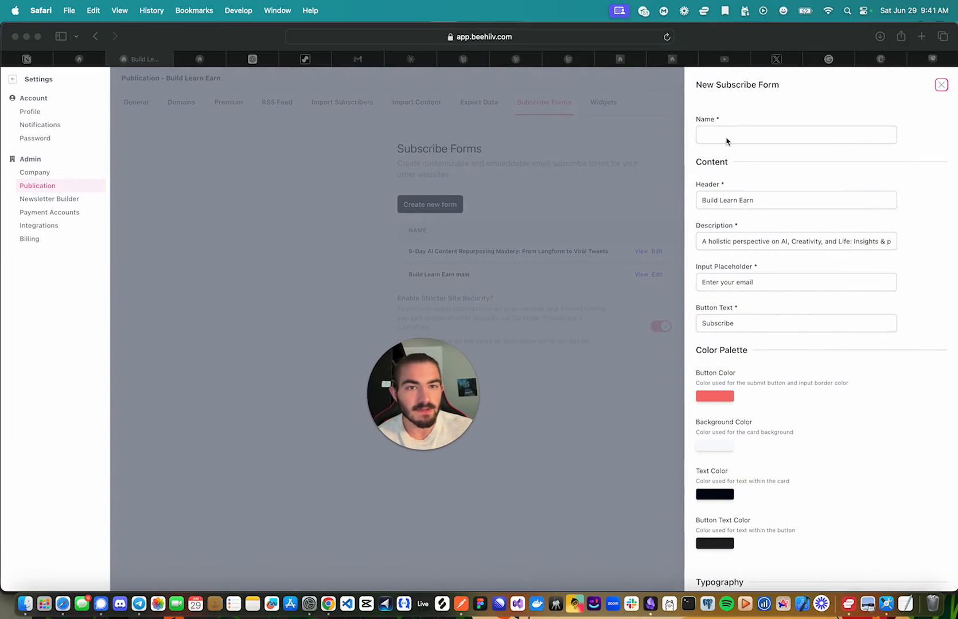
scroll(down, 3)
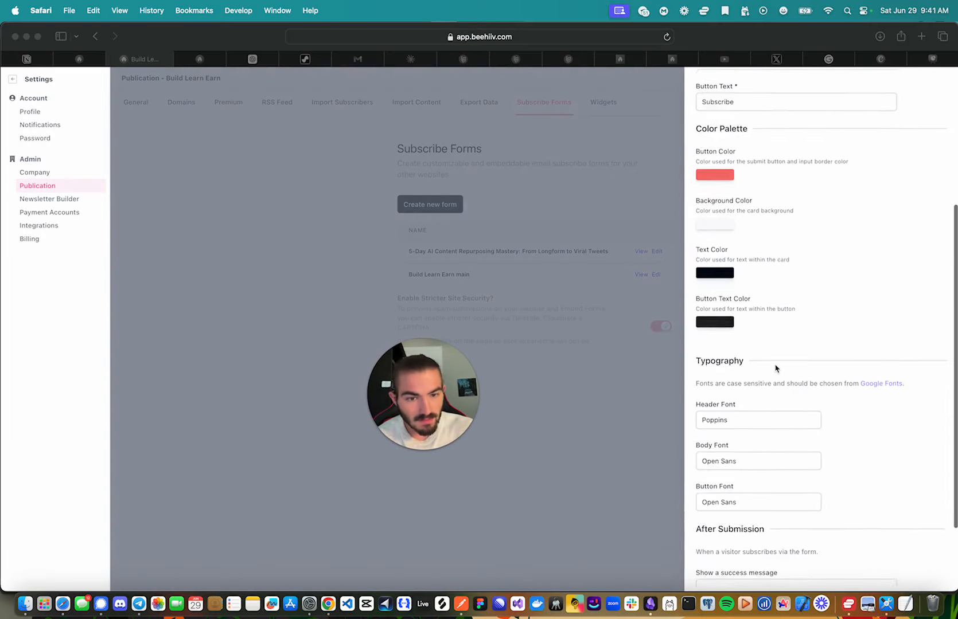
scroll(down, 3)
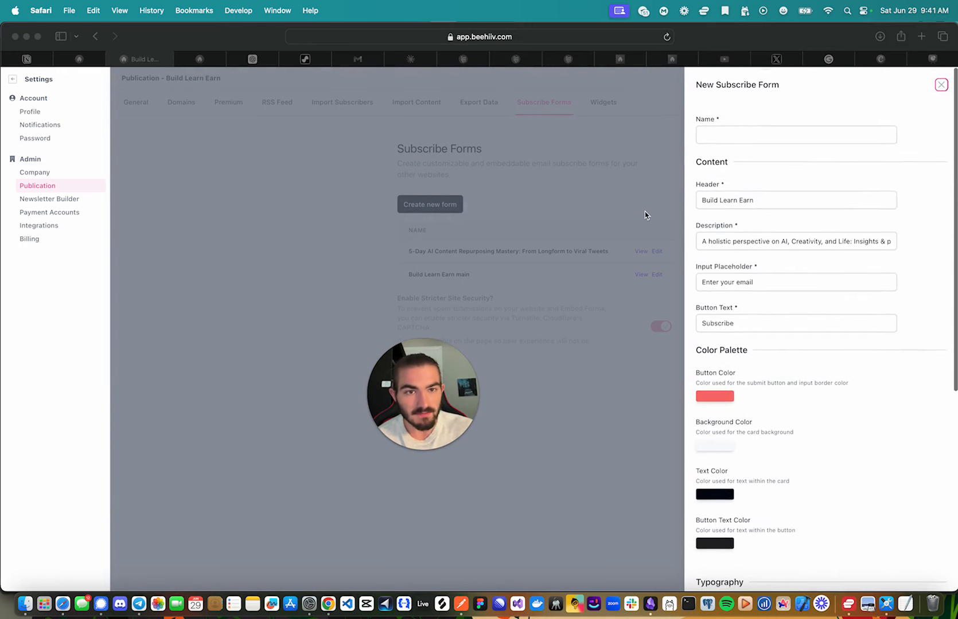
click(940, 85)
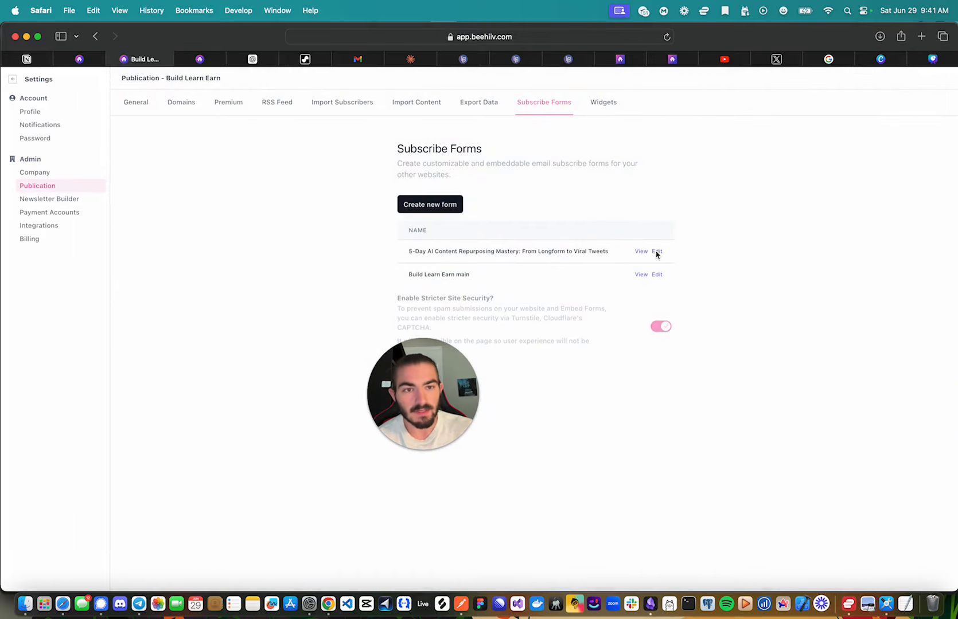
Edit the 5-Day AI form and scroll to its redirect to aimultiplierblueprint.carrd.co/#done
click(657, 251)
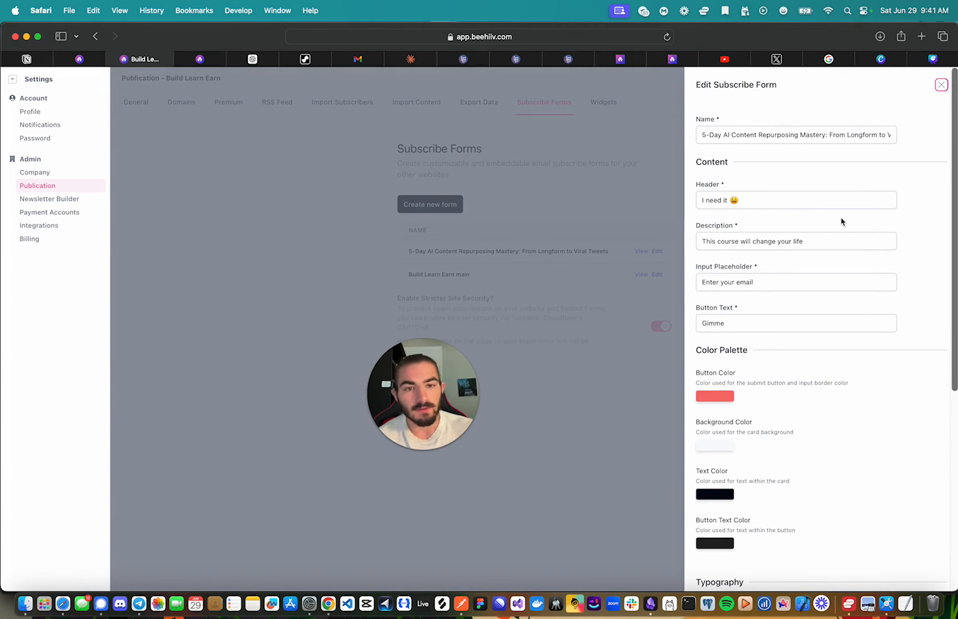
scroll(down, 3)
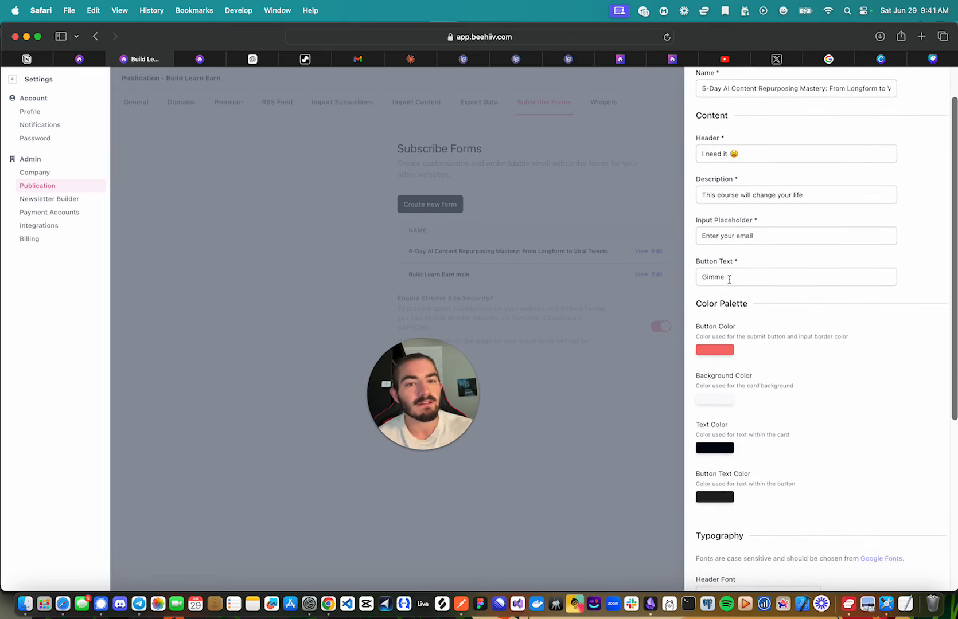
scroll(down, 3)
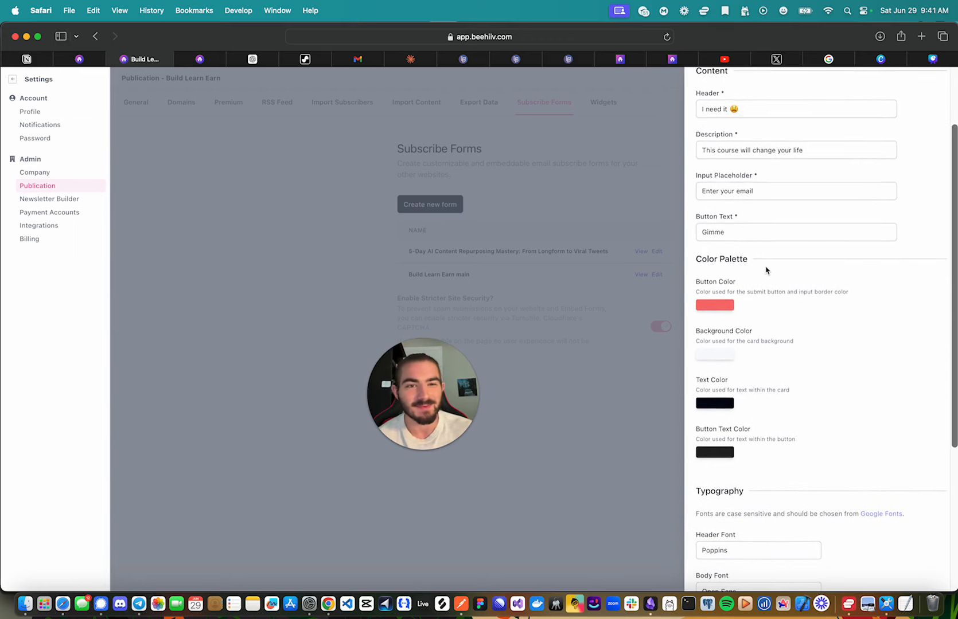
scroll(down, 3)
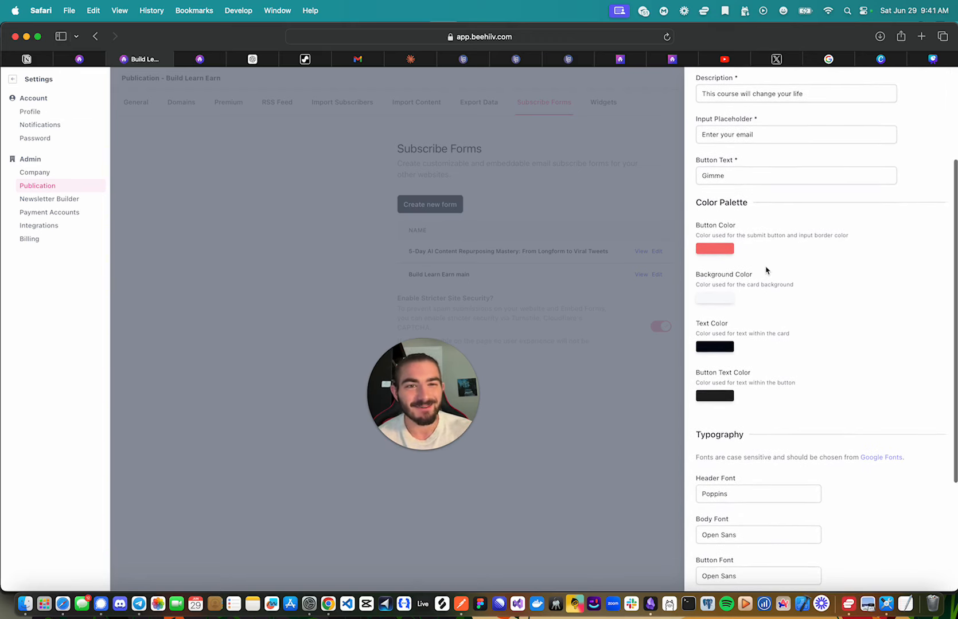
scroll(down, 3)
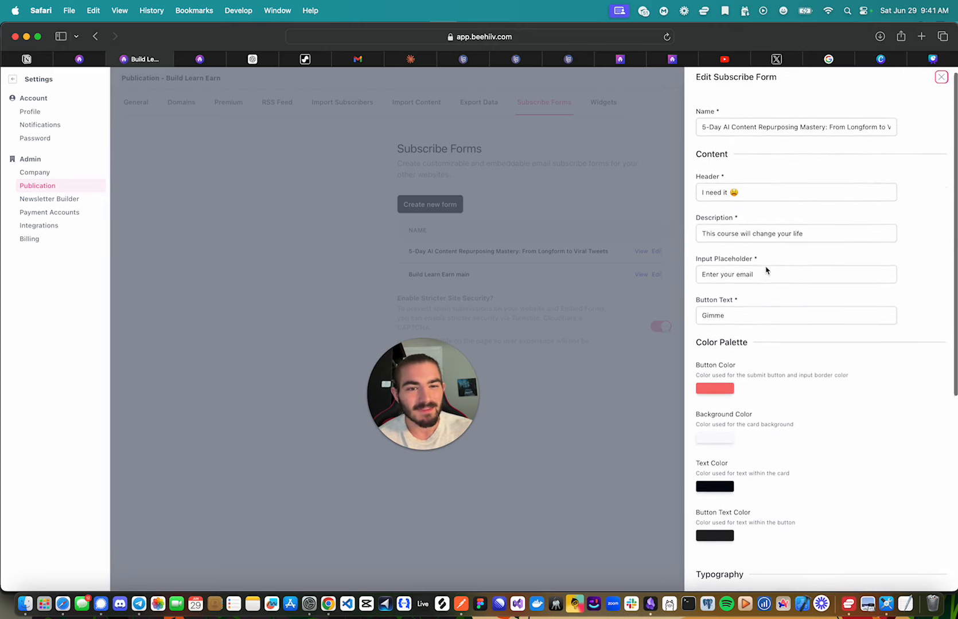
scroll(down, 3)
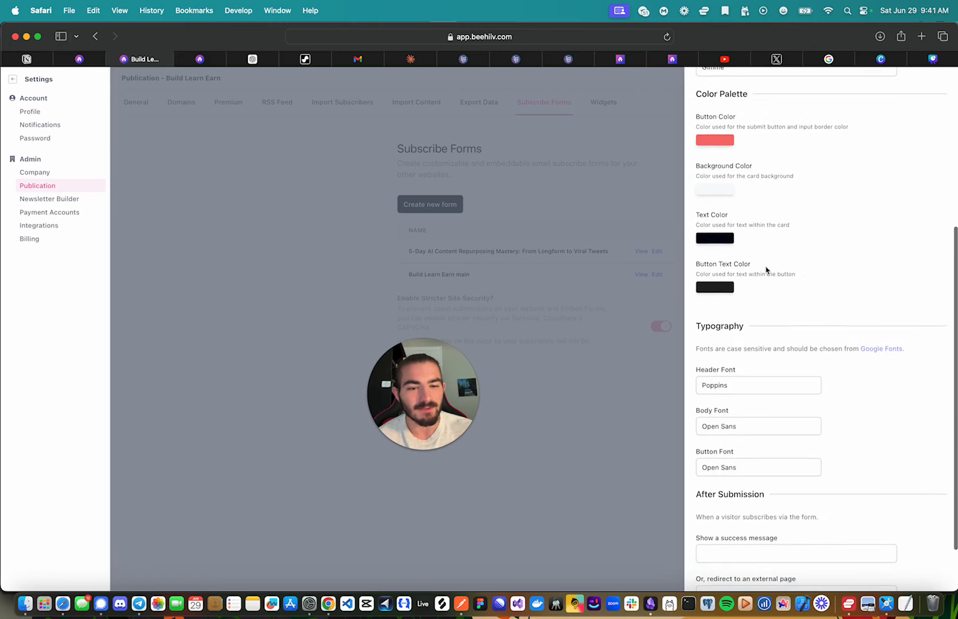
scroll(down, 3)
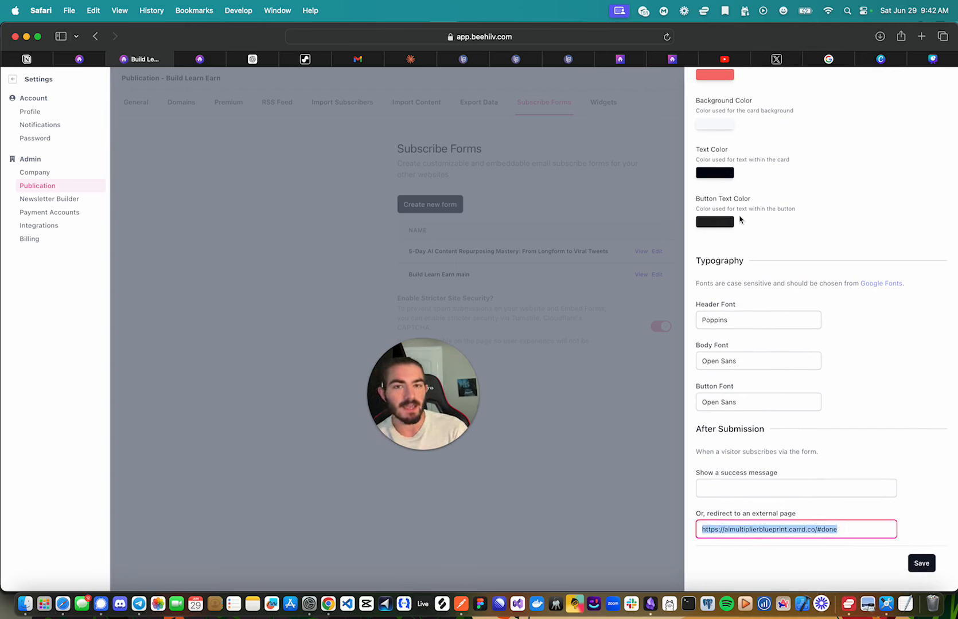
mouse_move(480, 62)
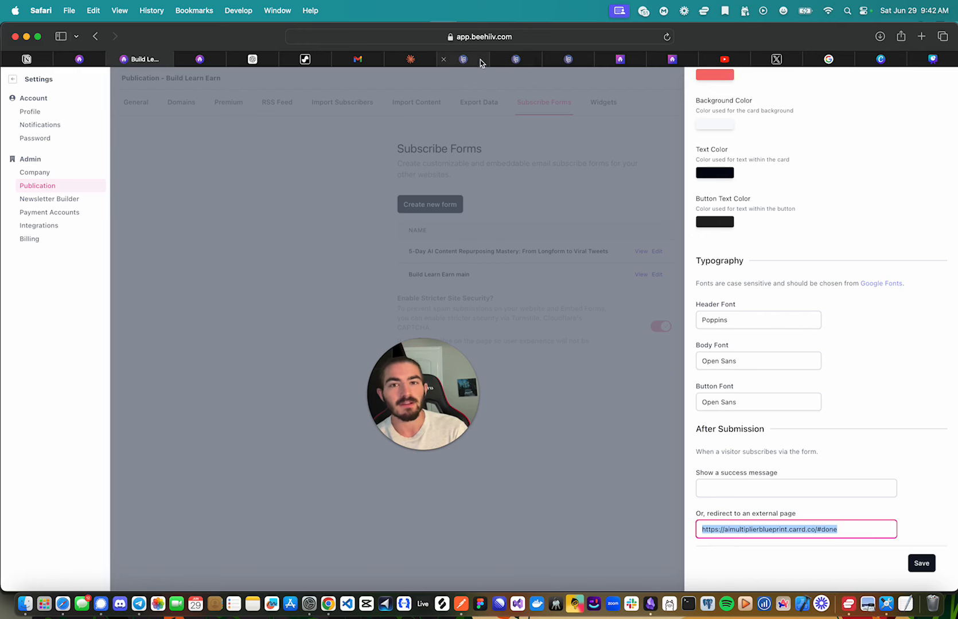
Check Carrd's #done section in the editor and on the live site, then return to beehiiv
click(453, 59)
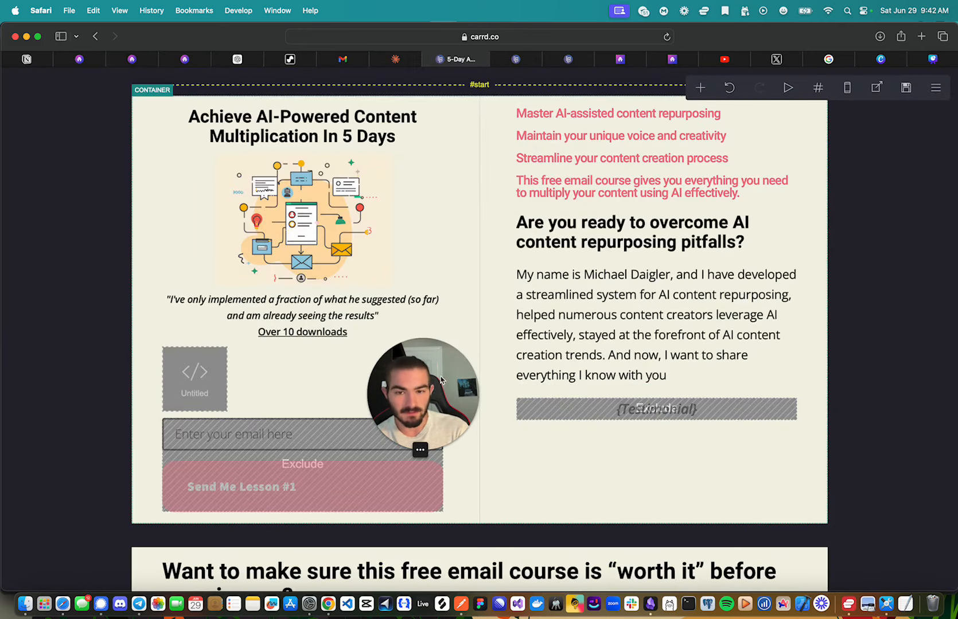
scroll(down, 3)
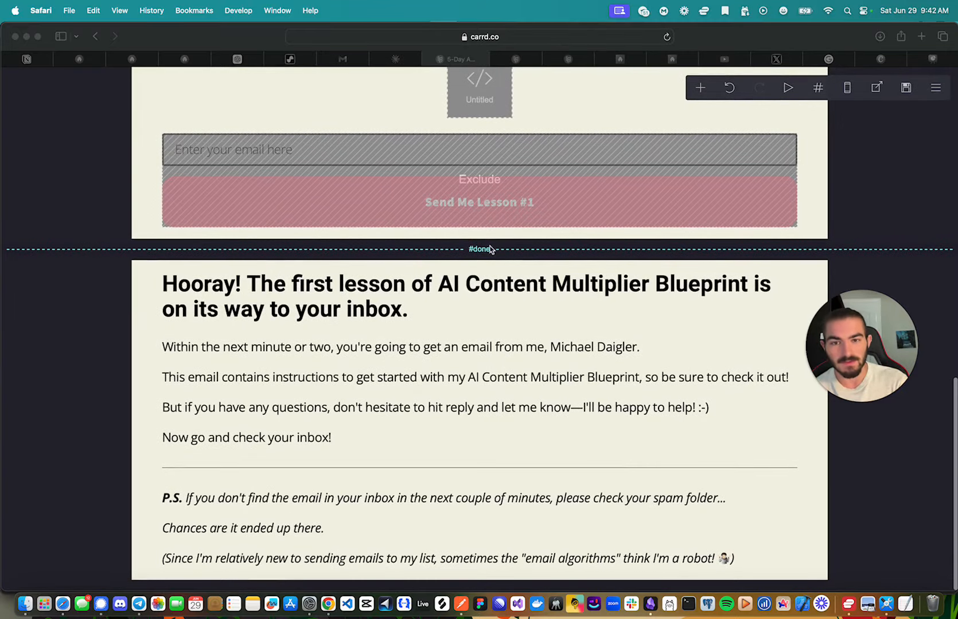
mouse_move(441, 388)
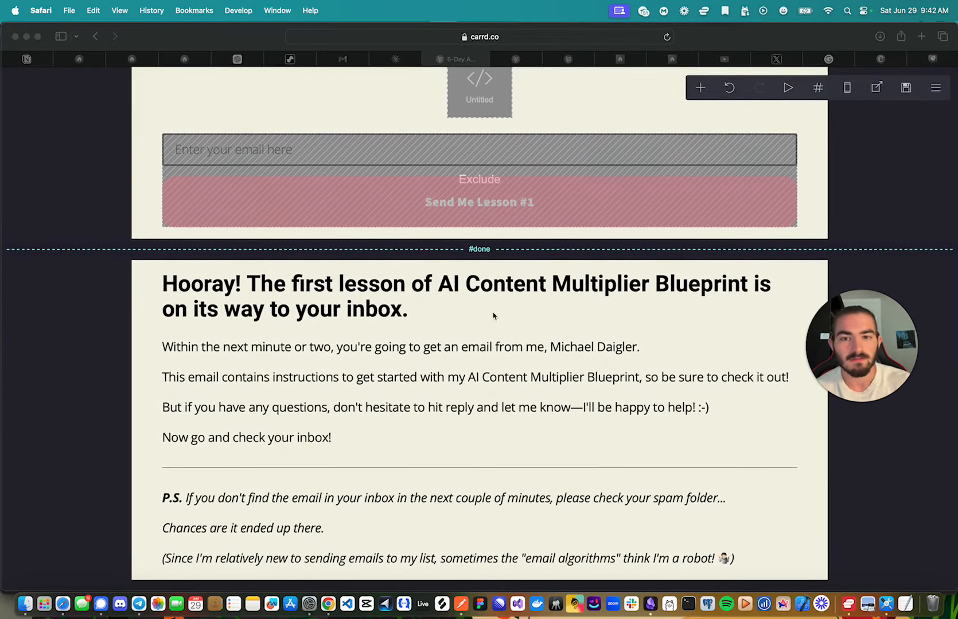
mouse_move(515, 197)
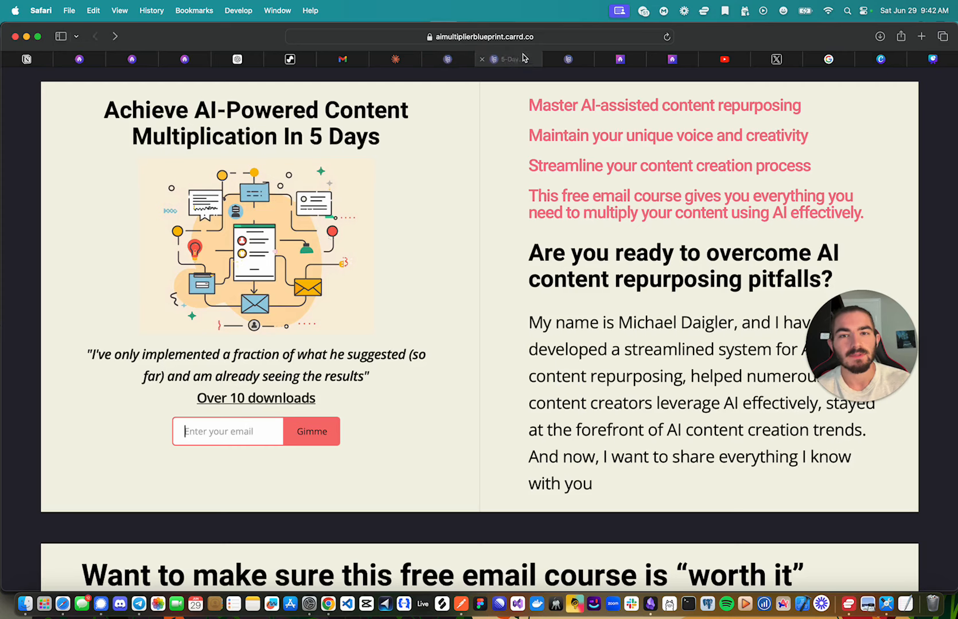
click(480, 36)
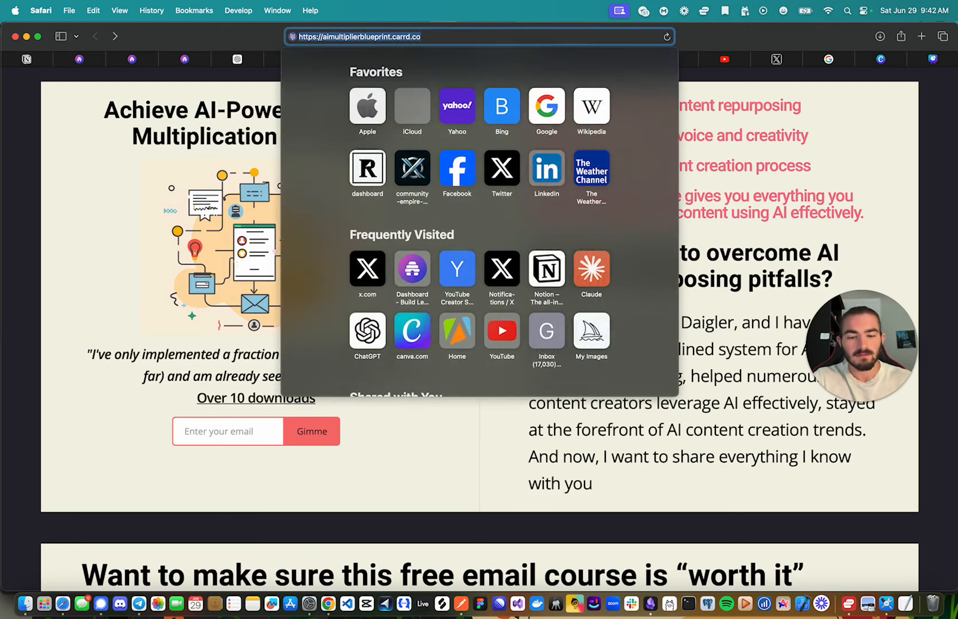
key(Return)
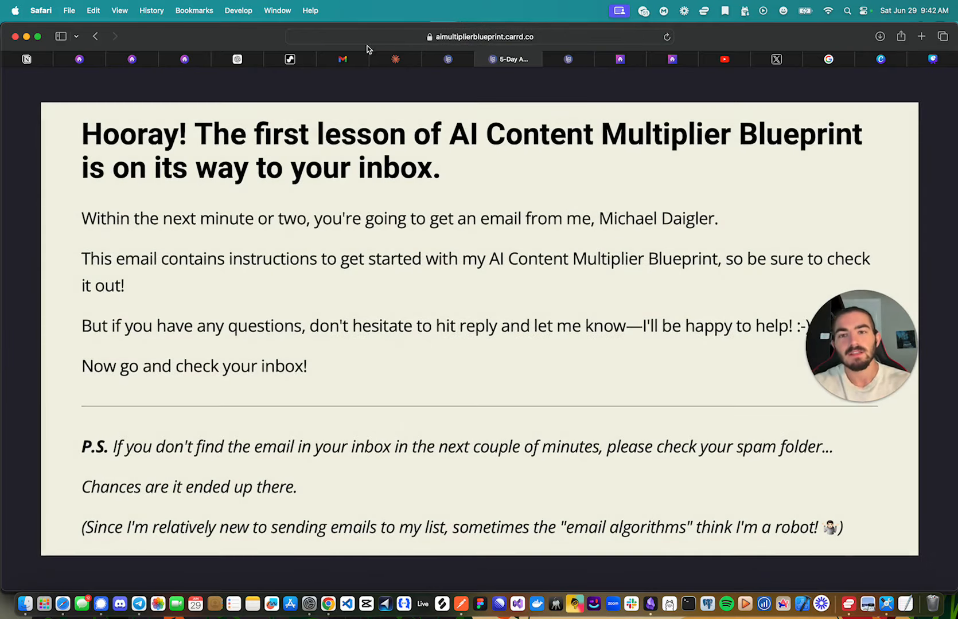
click(193, 59)
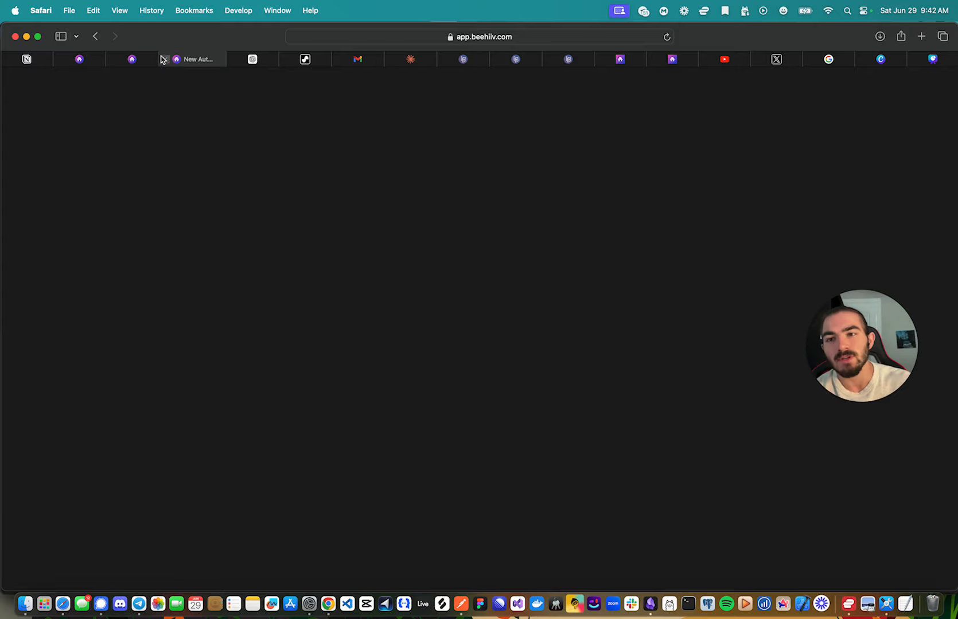
View the 5-Day AI form's embed options and scroll to its Slim Embed iframe code
click(140, 59)
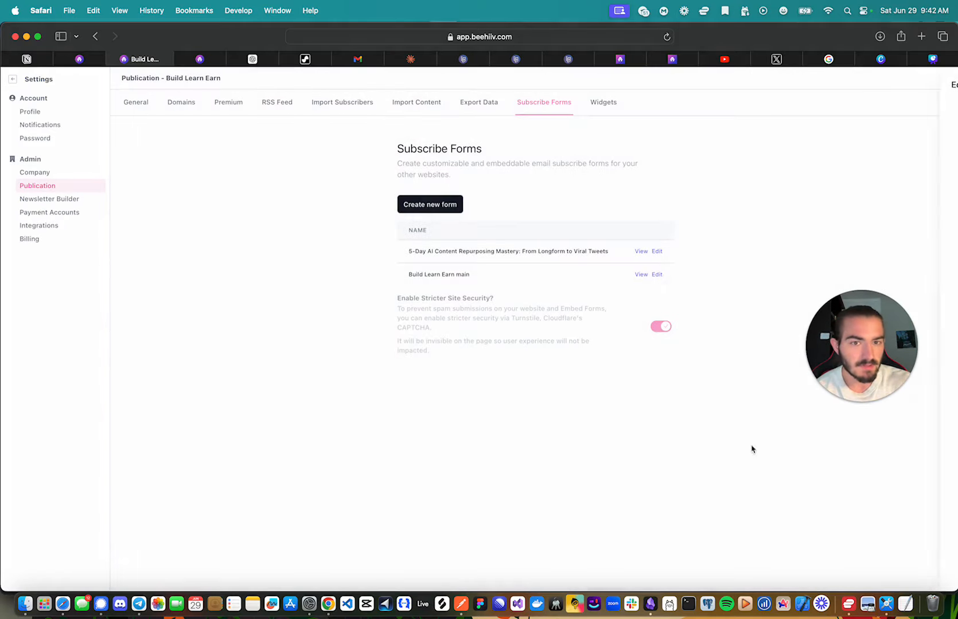
mouse_move(641, 251)
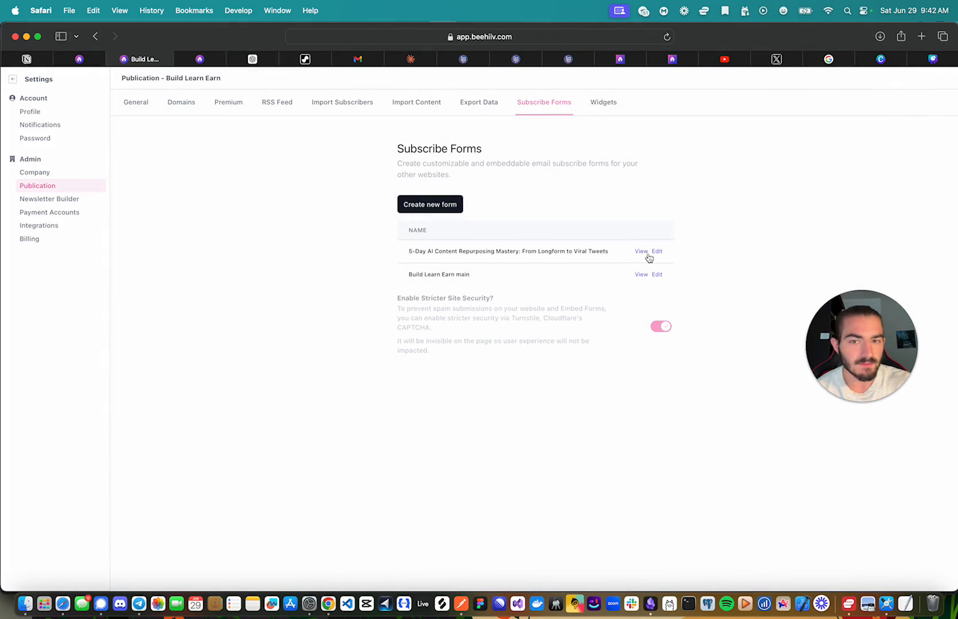
click(640, 251)
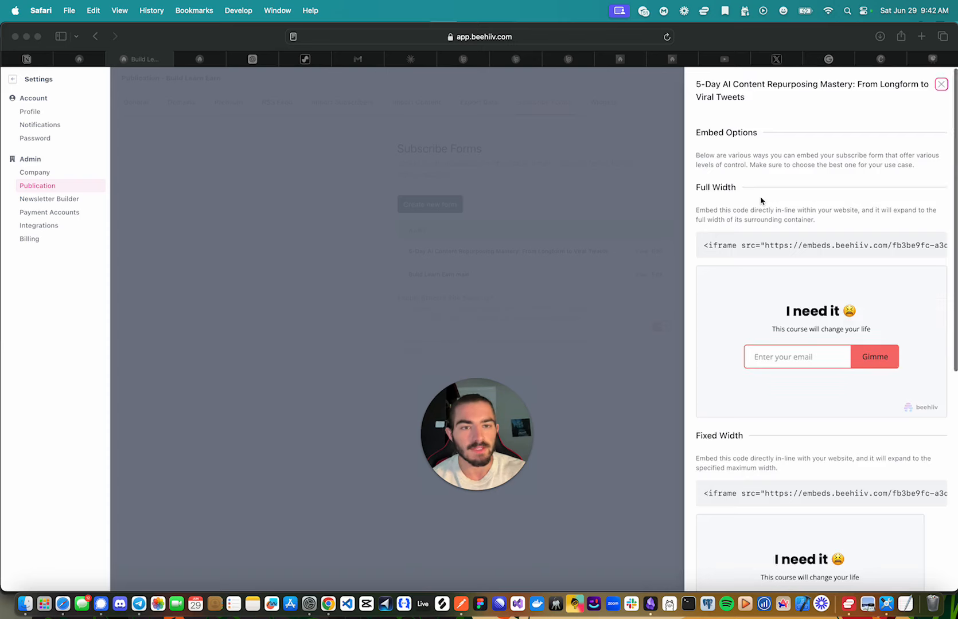
scroll(down, 3)
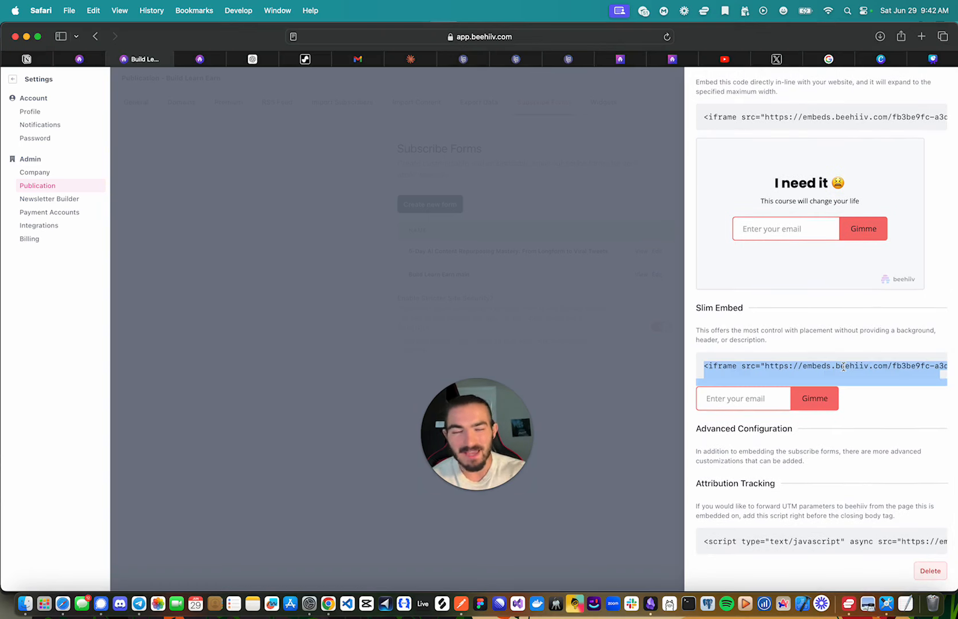
Review the Carrd embed holding the centered beehiiv iframe, save the page, and go to Claude
click(472, 59)
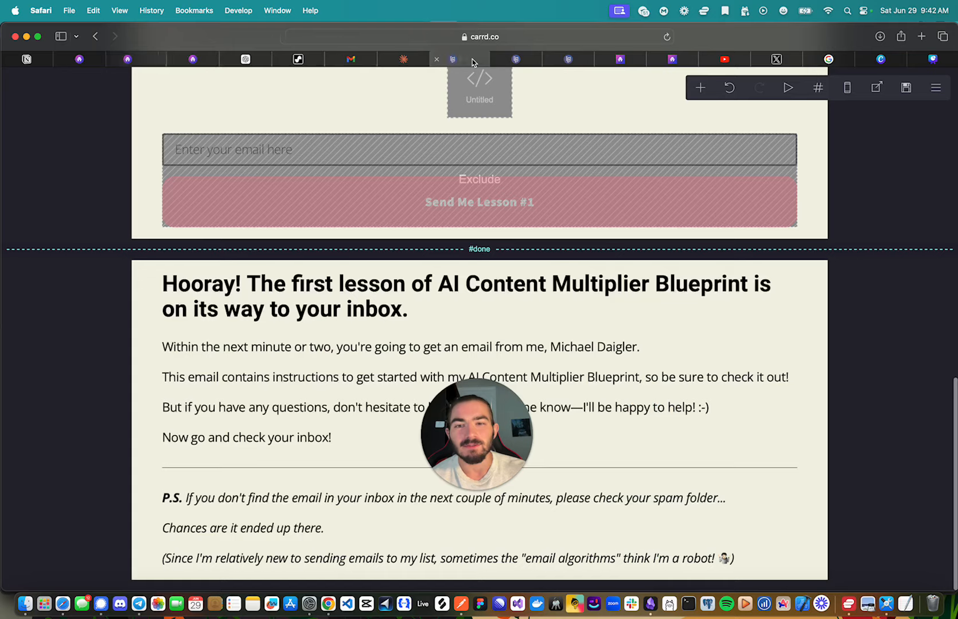
click(455, 59)
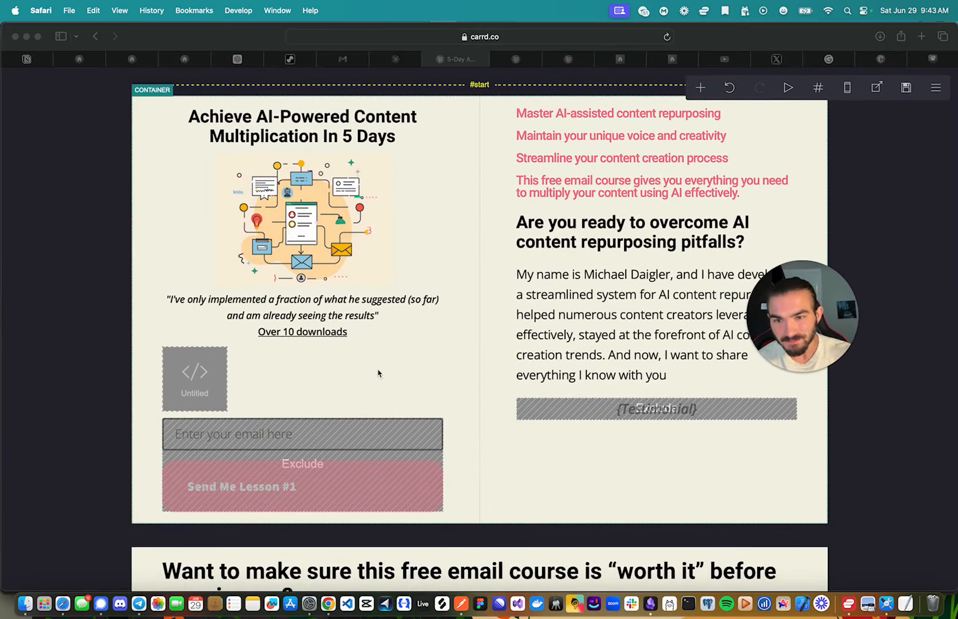
click(194, 379)
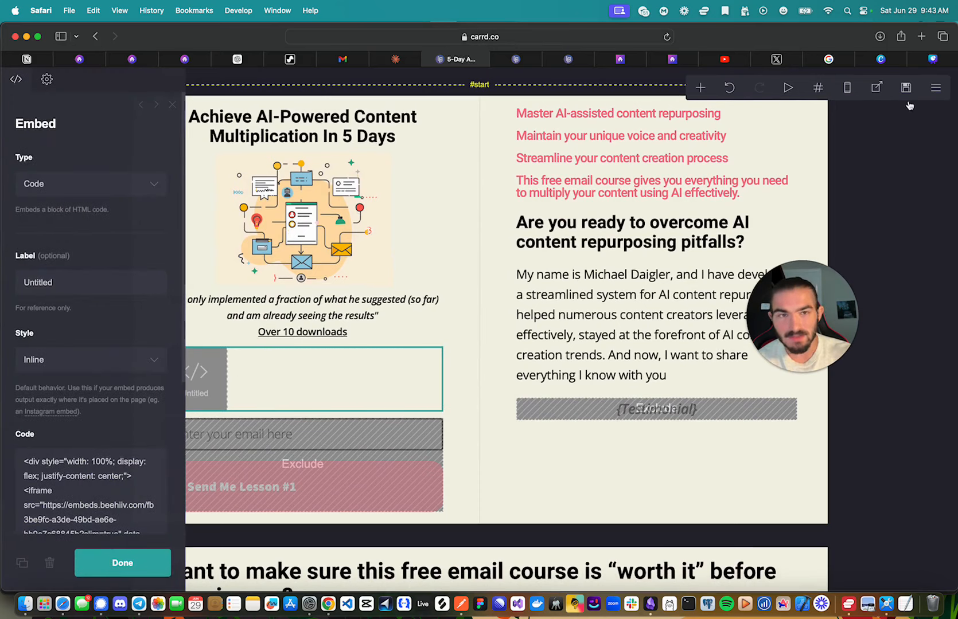
click(700, 87)
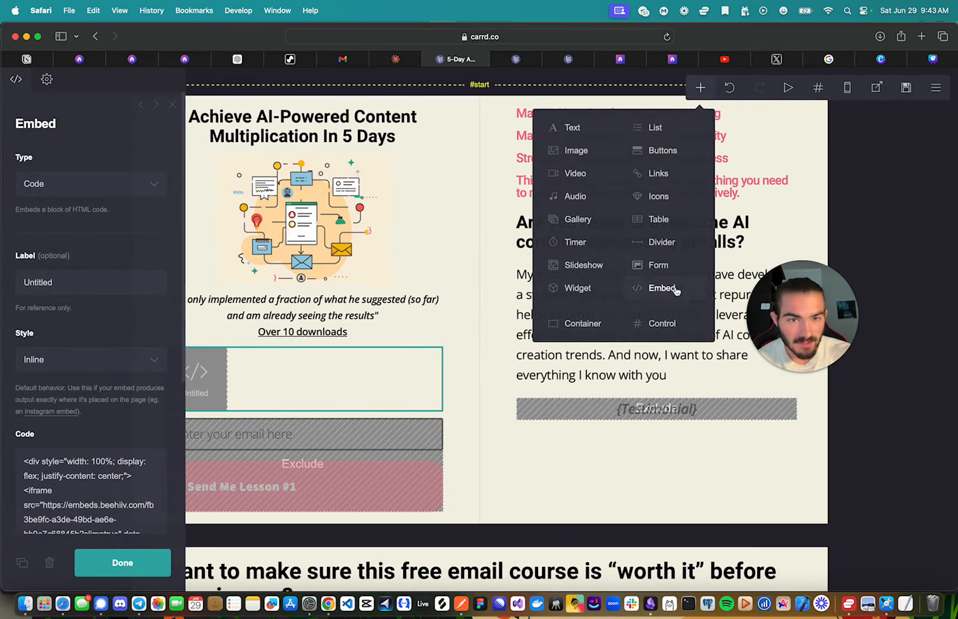
click(265, 390)
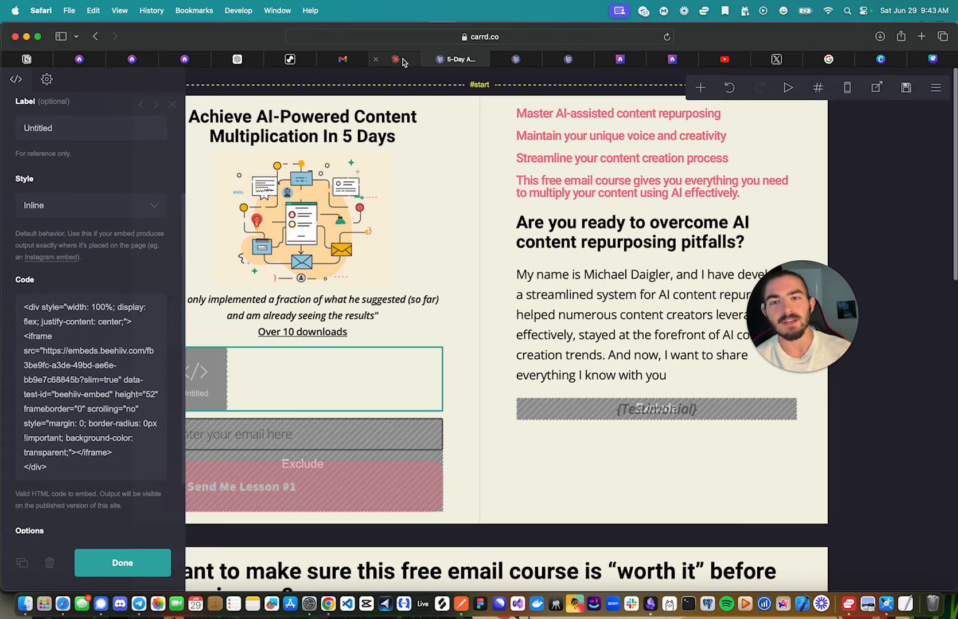
click(402, 59)
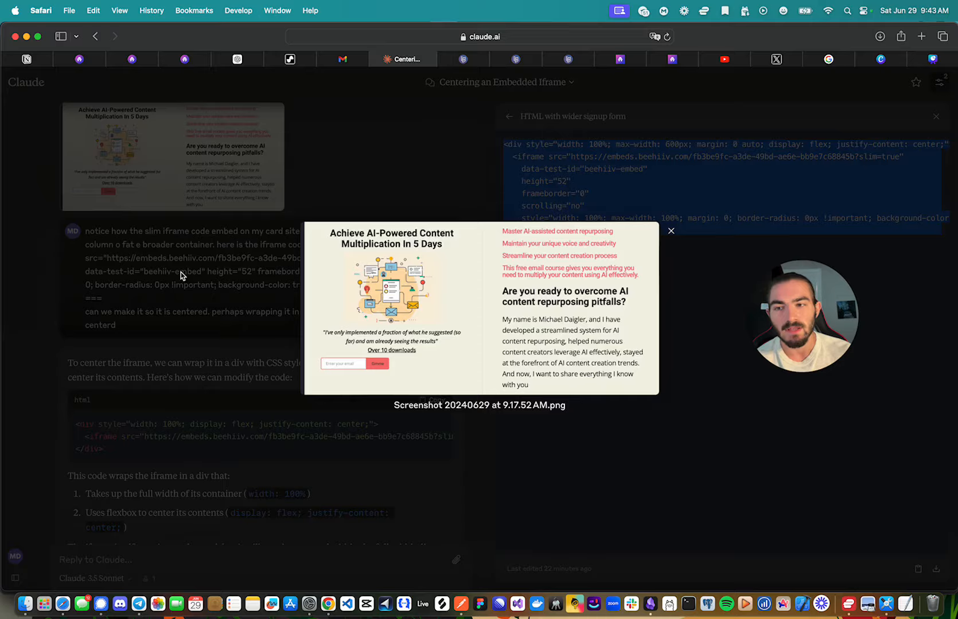
Close Claude's screenshot preview after reviewing the 600px form code and return to beehiiv Settings
click(670, 231)
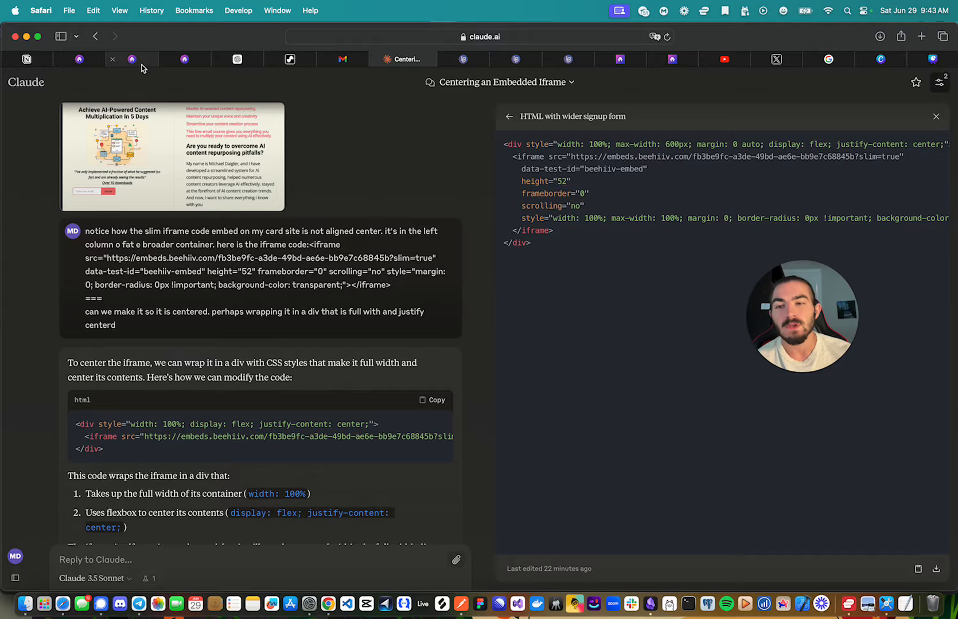
click(143, 59)
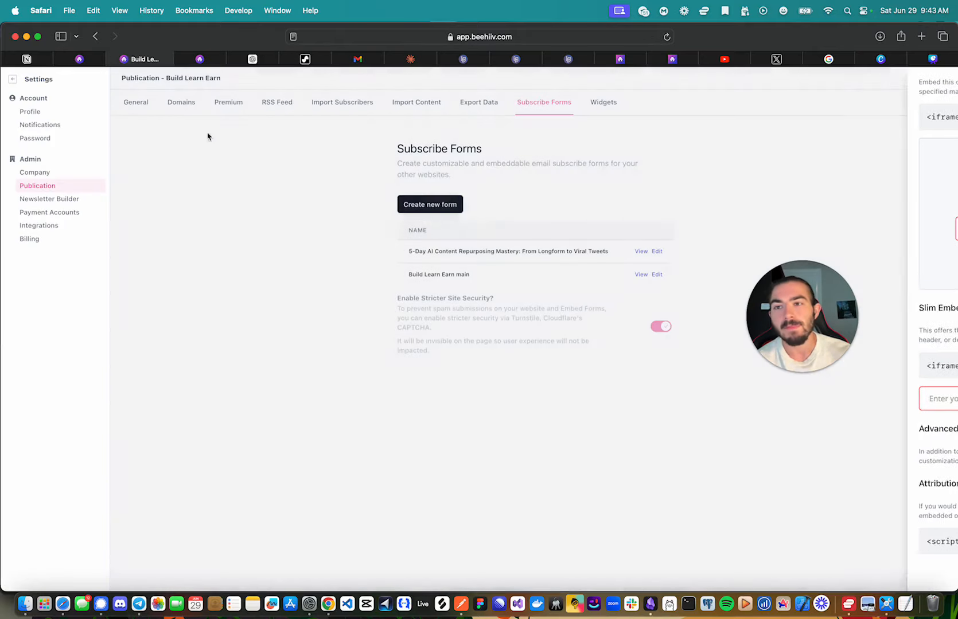
Set the Email Submitted trigger to the 5-Day AI Content Repurposing Mastery form, save, and exit
click(197, 58)
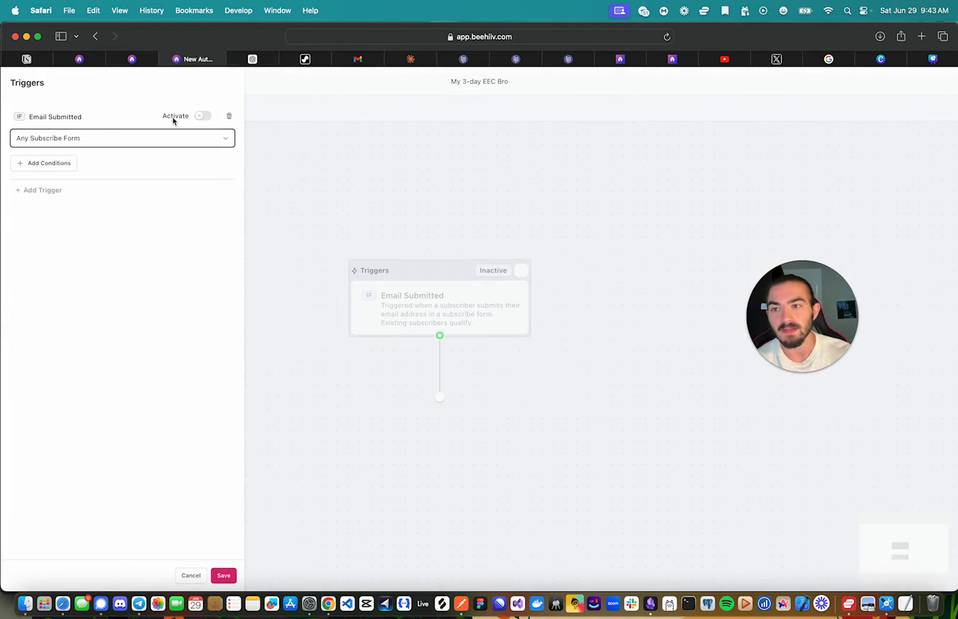
click(113, 231)
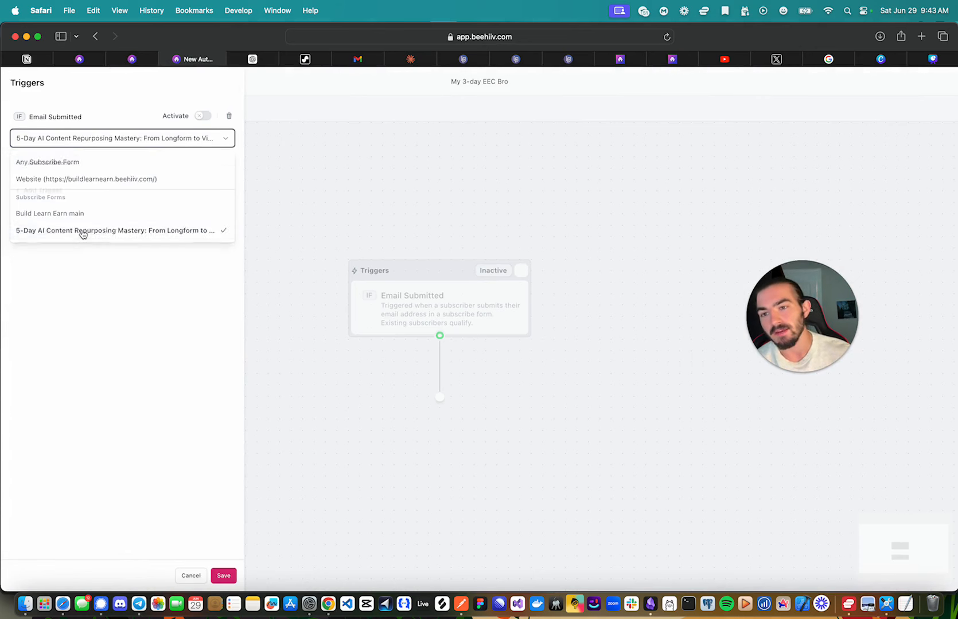
click(116, 231)
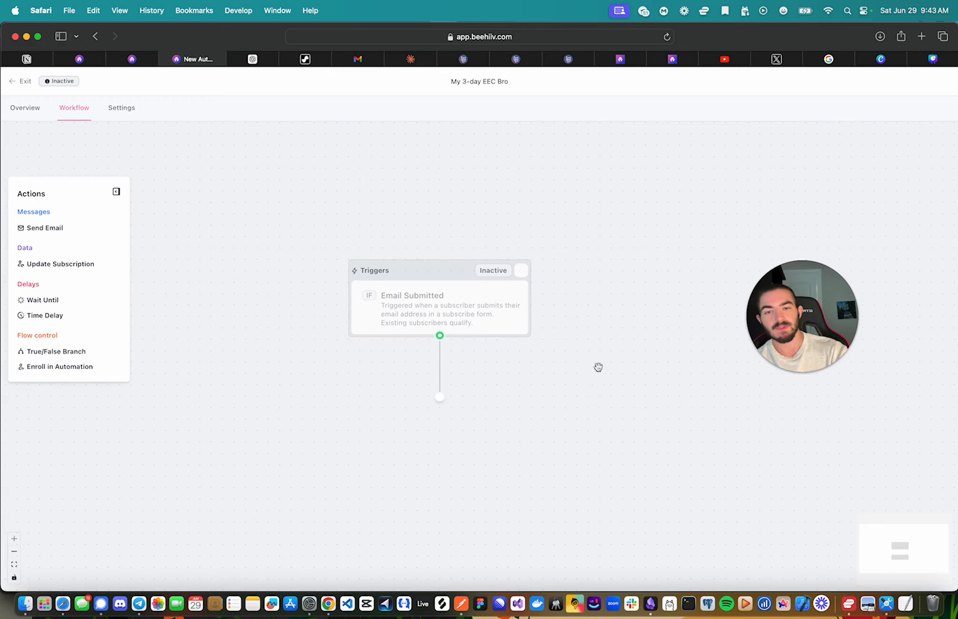
mouse_move(455, 358)
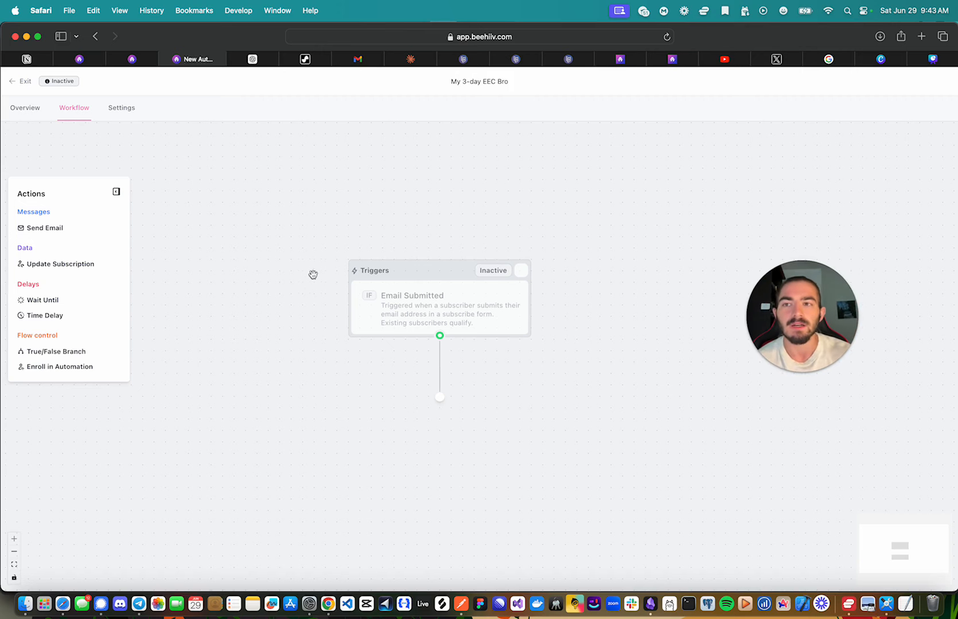
click(129, 59)
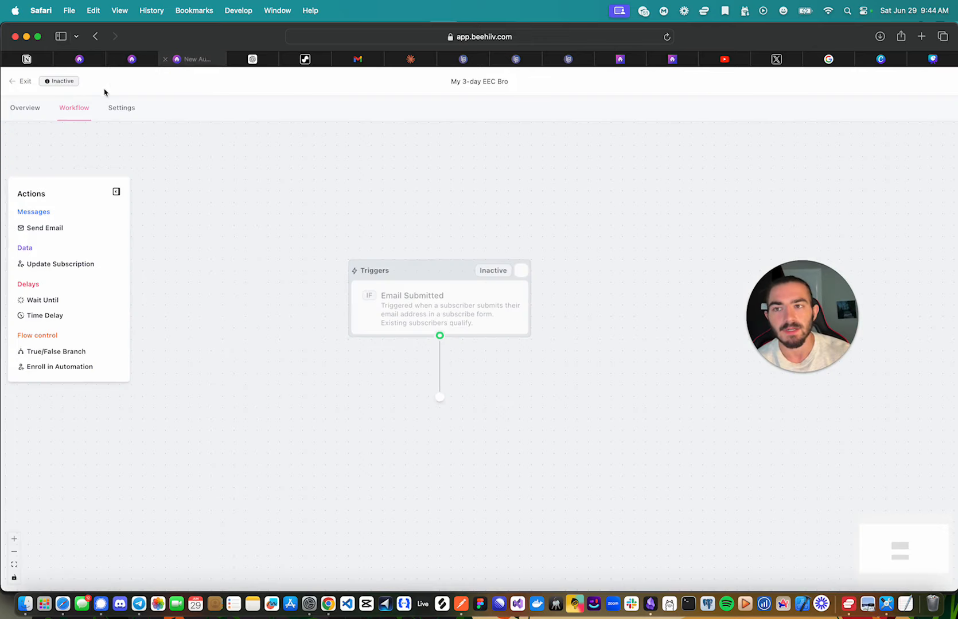
click(21, 82)
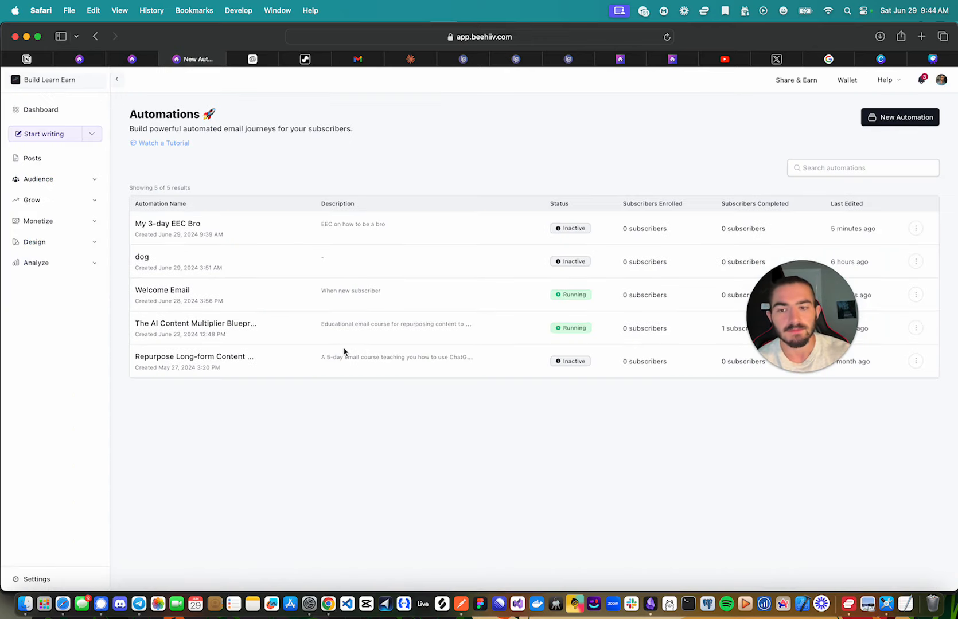
Scroll The AI Content Multiplier Blueprint workflow's welcome email and delays, checking received emails in Gmail
click(196, 324)
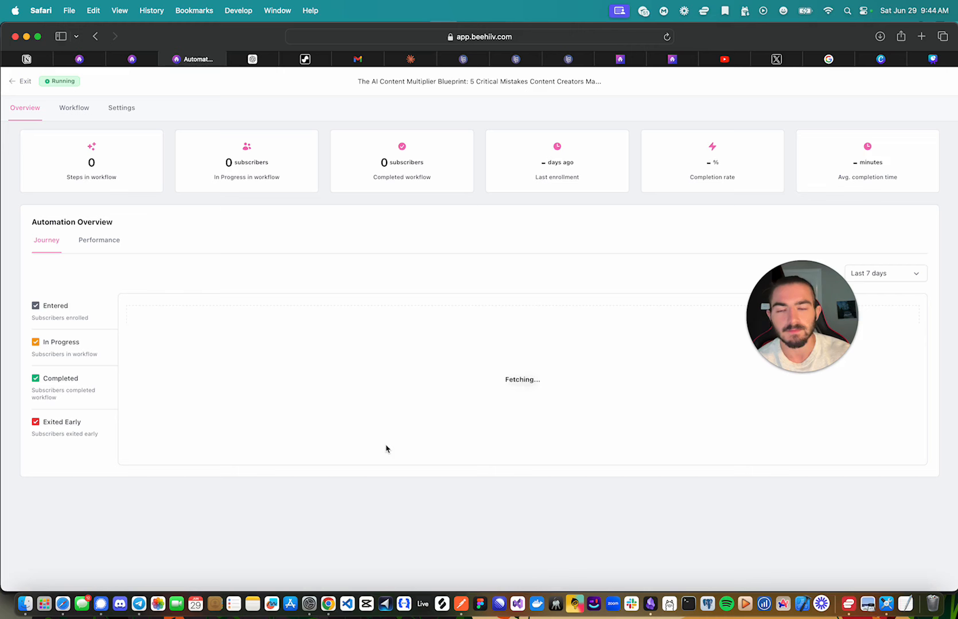
click(73, 107)
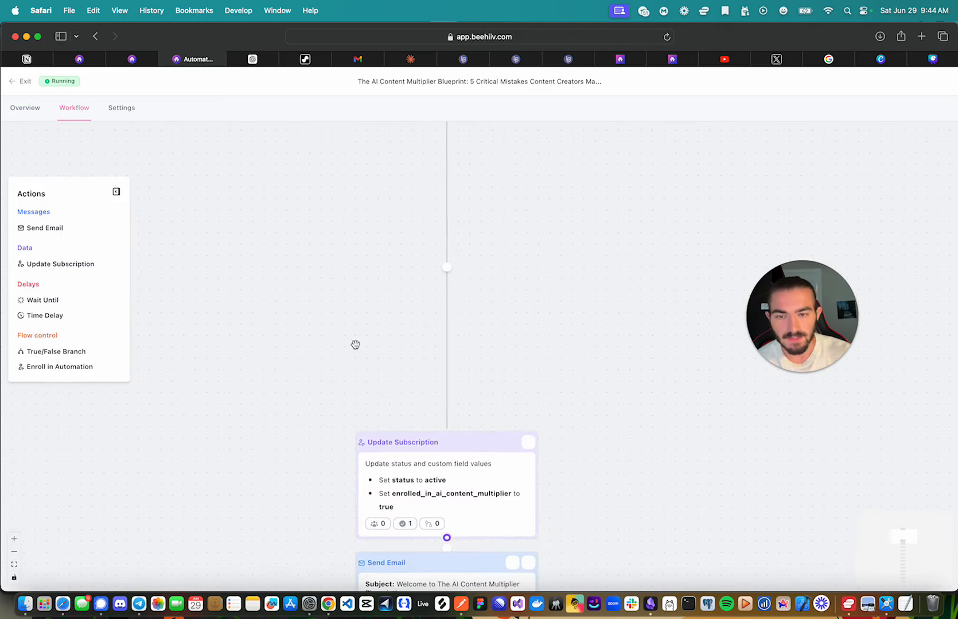
scroll(down, 3)
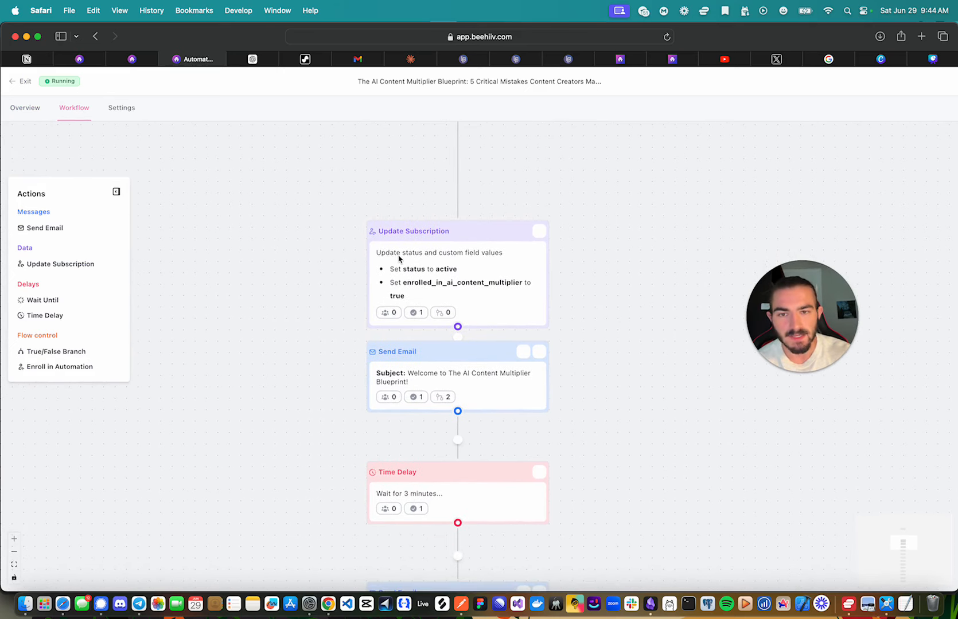
scroll(down, 3)
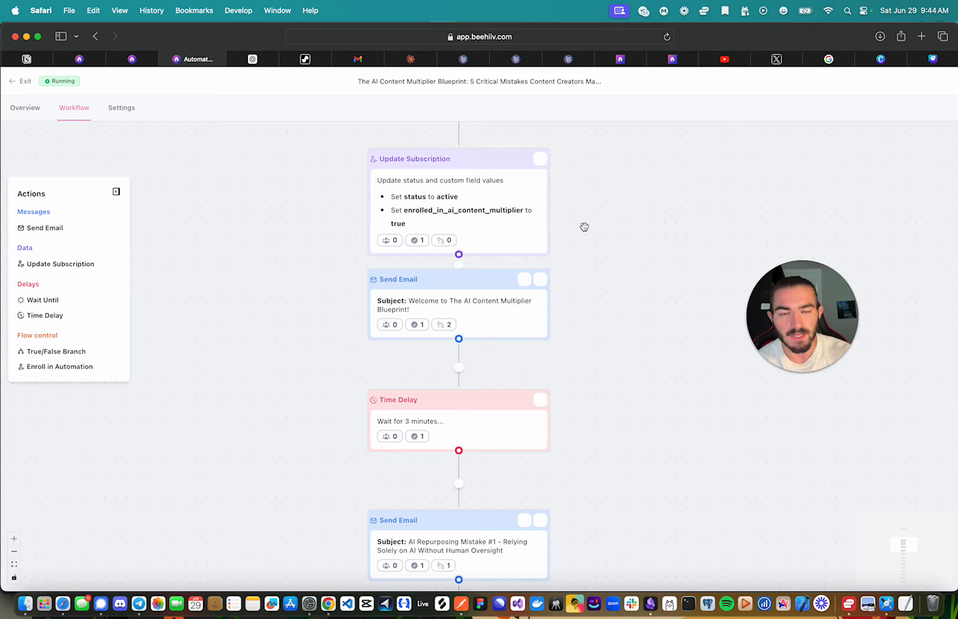
scroll(down, 3)
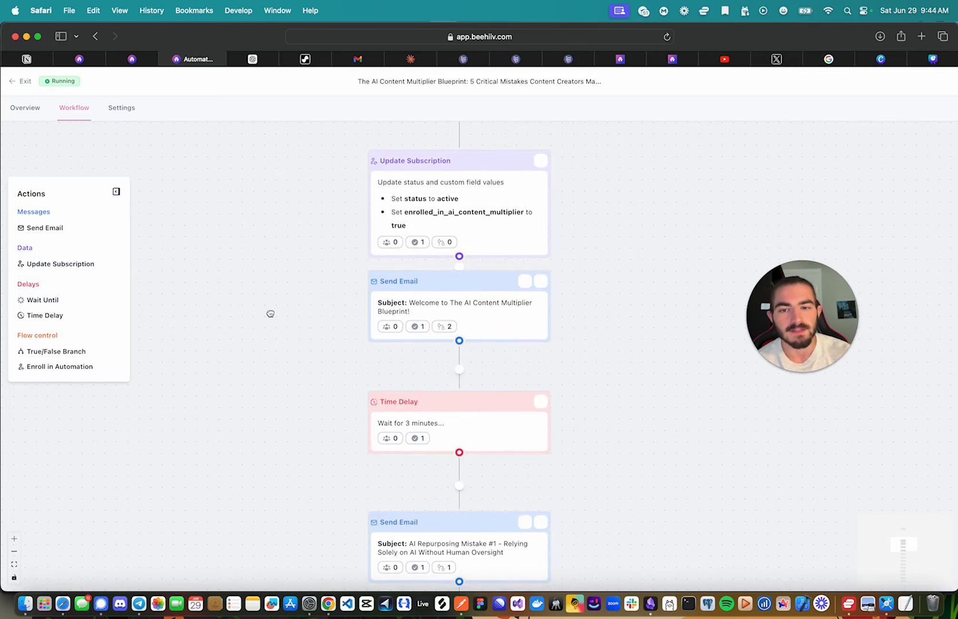
scroll(down, 3)
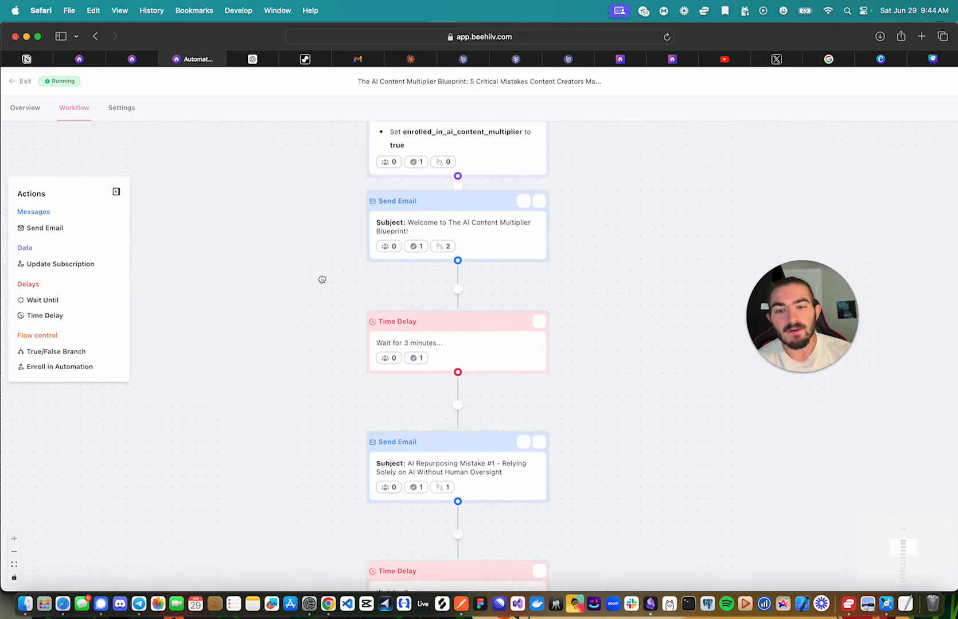
scroll(down, 3)
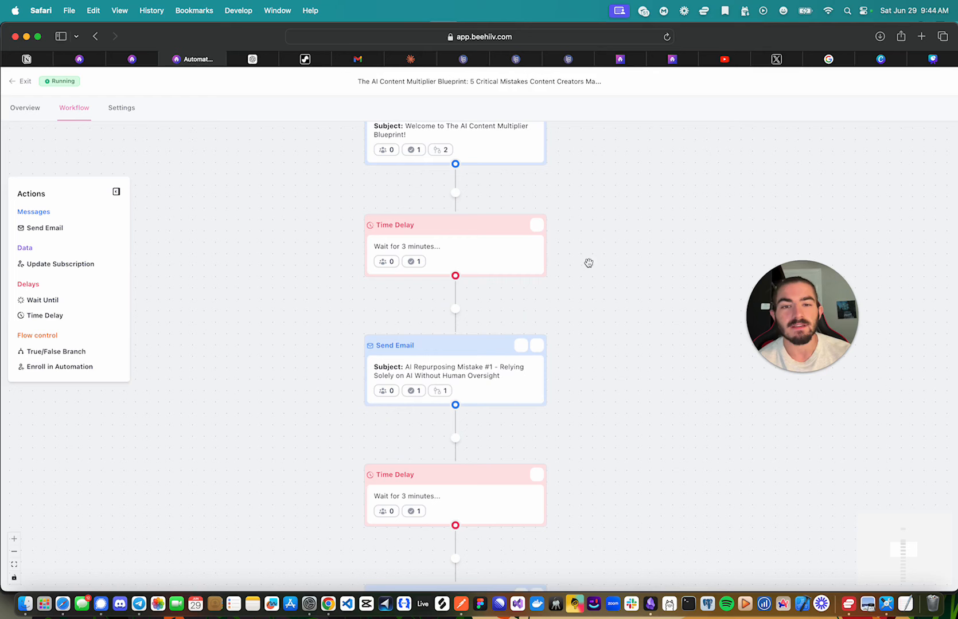
mouse_move(266, 268)
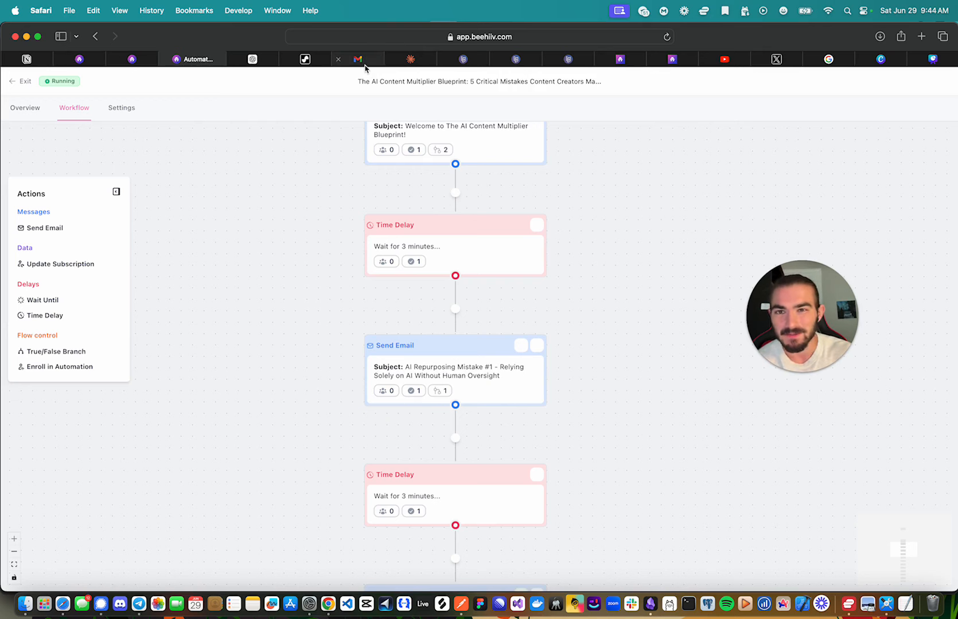
click(351, 59)
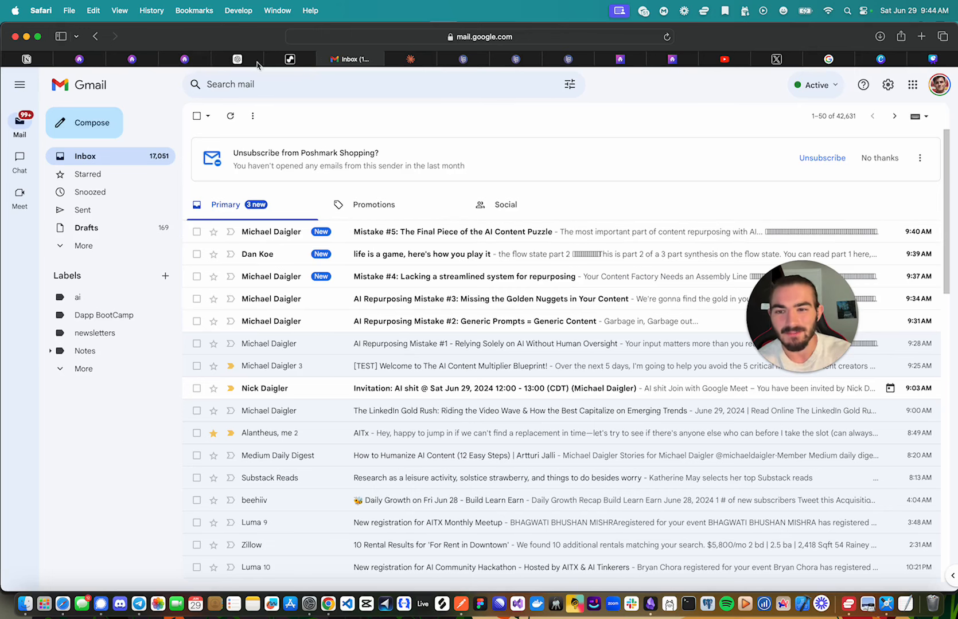
click(194, 59)
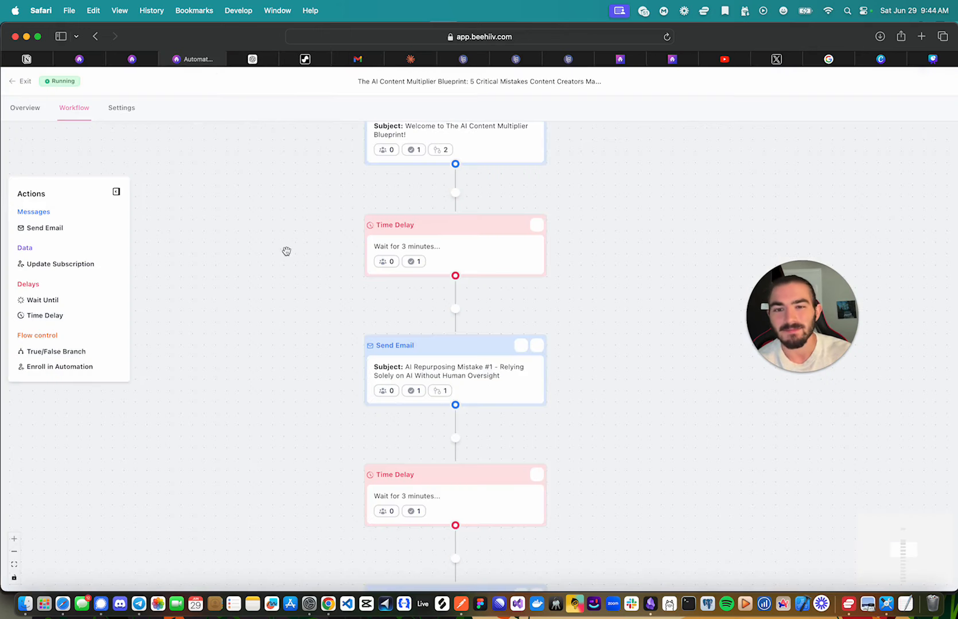
mouse_move(329, 272)
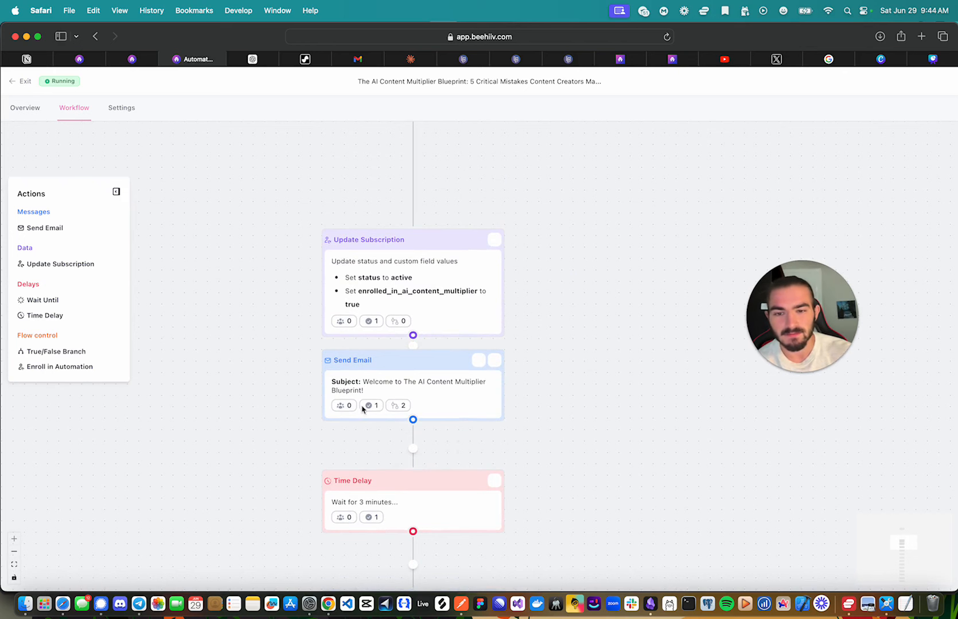
click(413, 449)
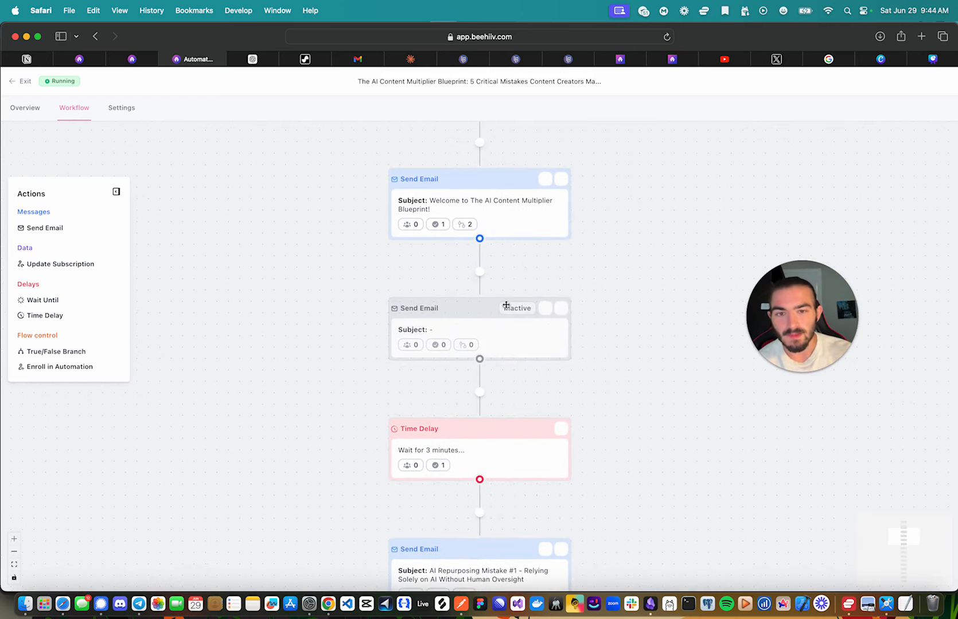
click(562, 308)
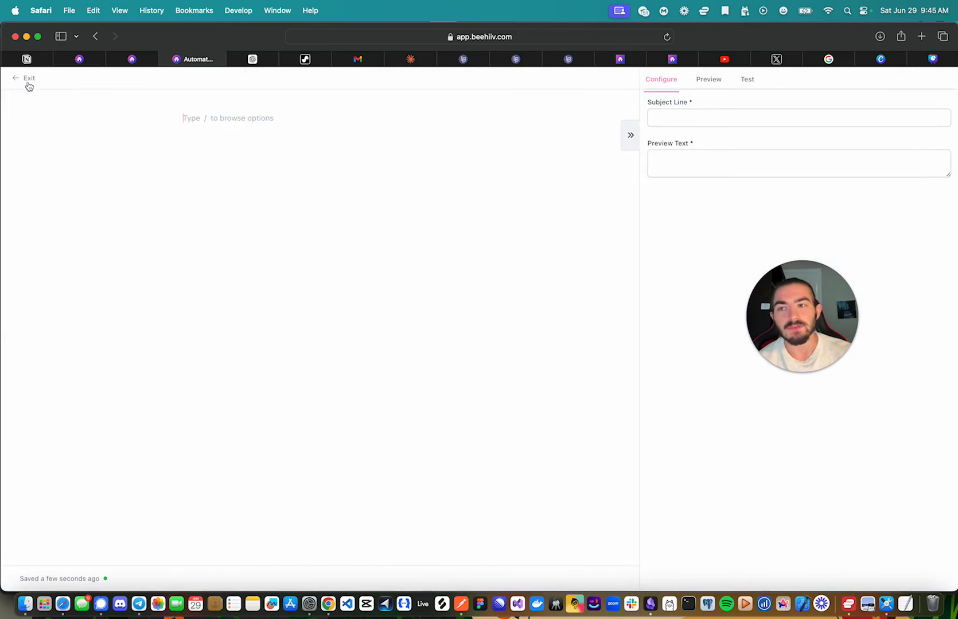
click(707, 79)
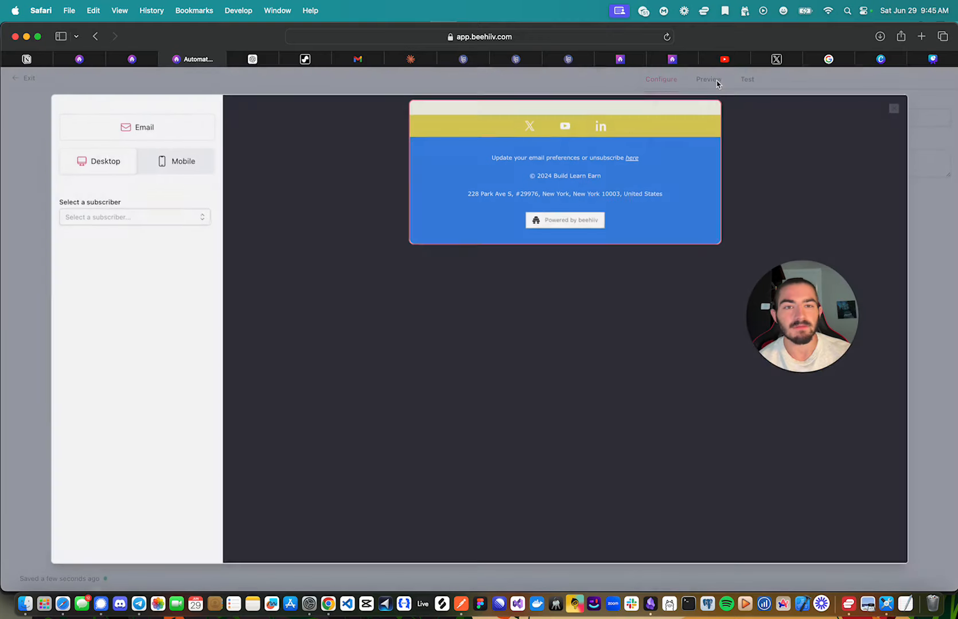
click(660, 79)
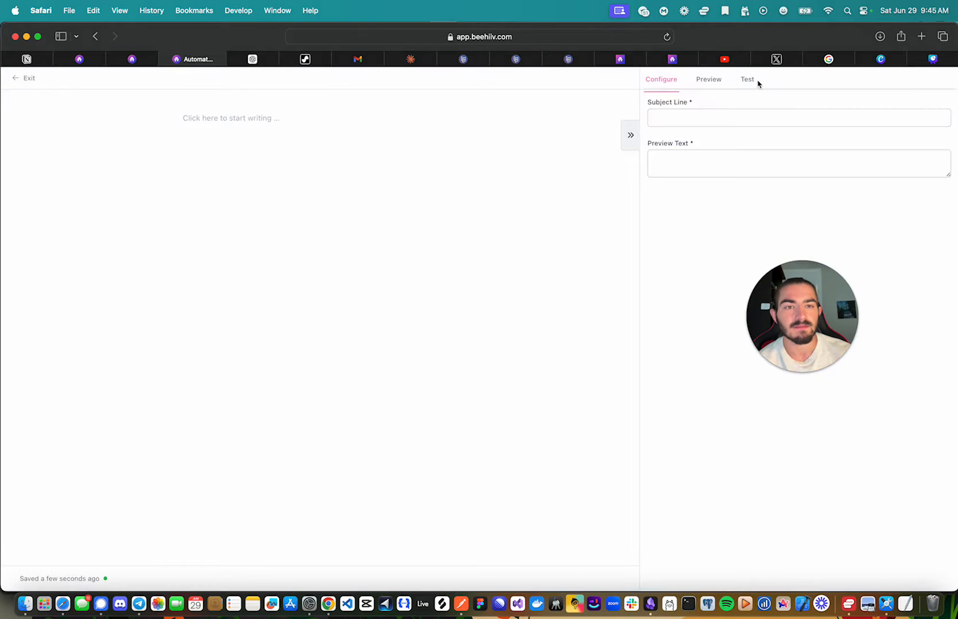
click(747, 79)
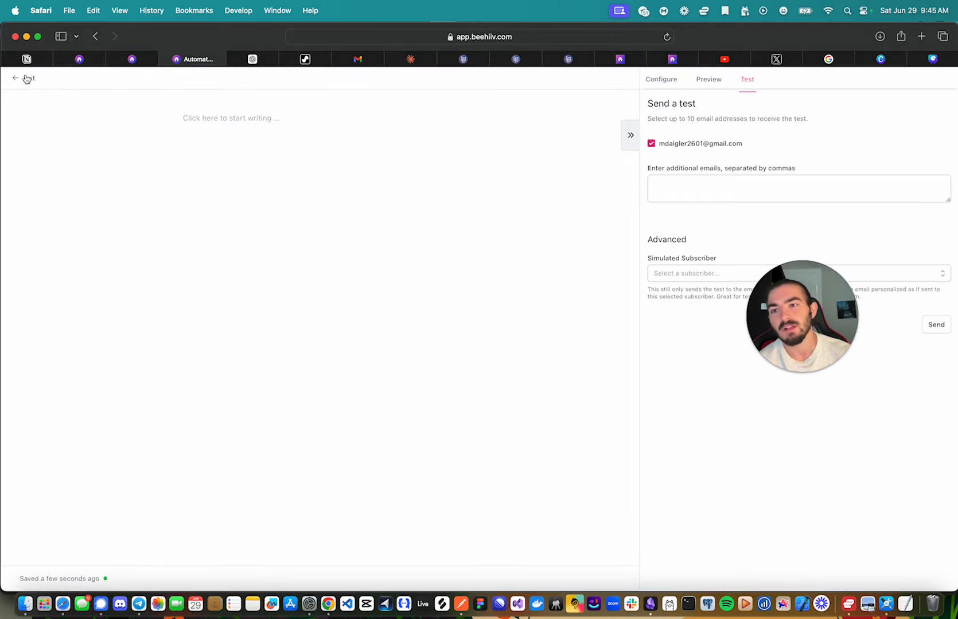
click(15, 79)
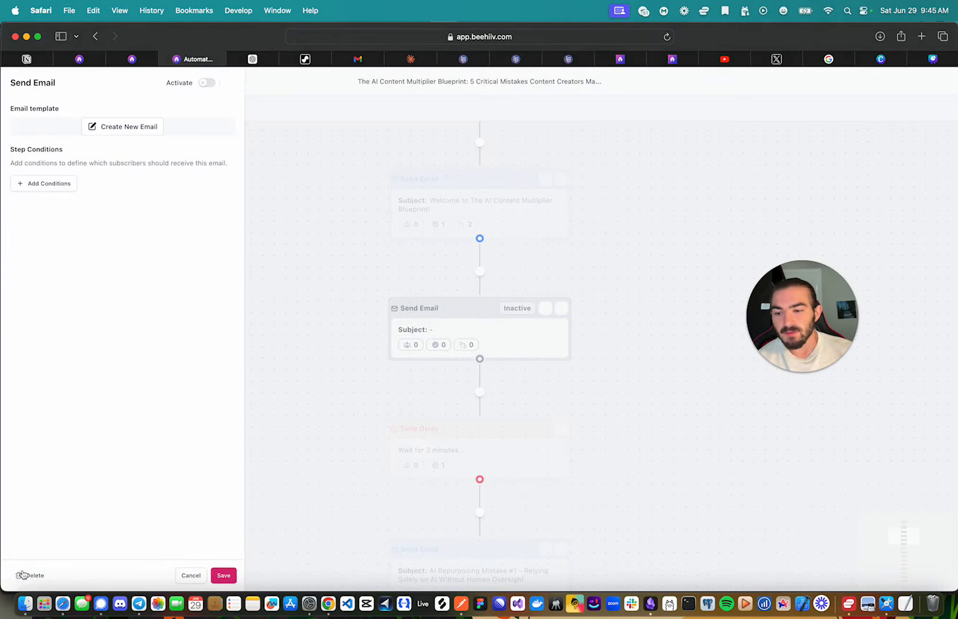
click(32, 575)
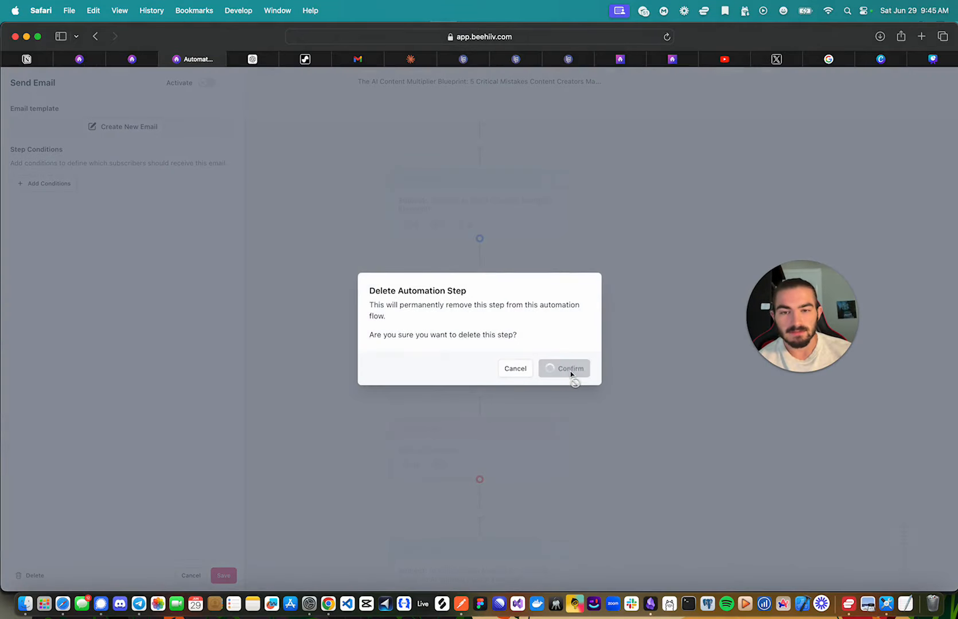
click(564, 369)
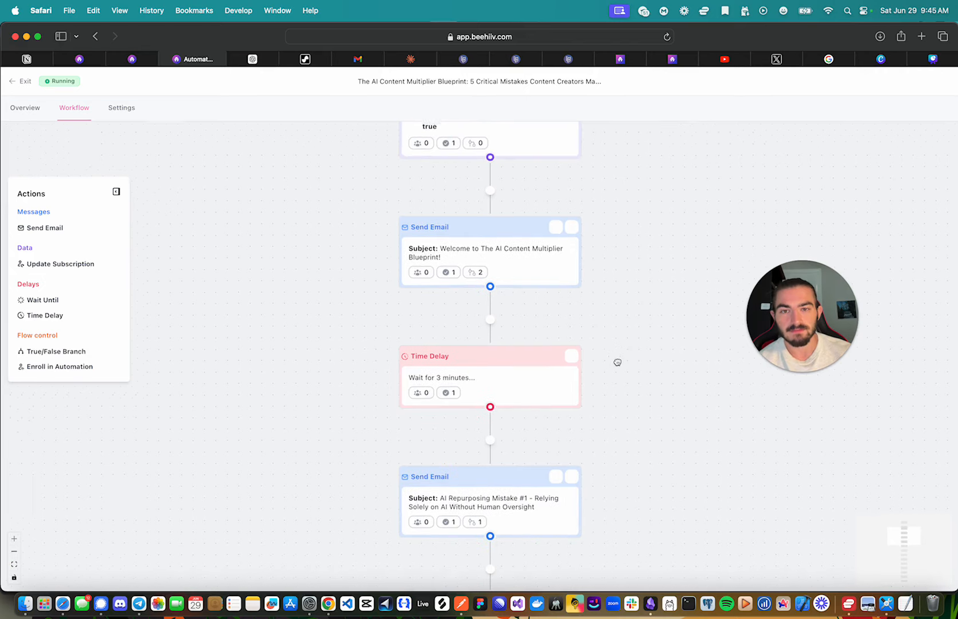